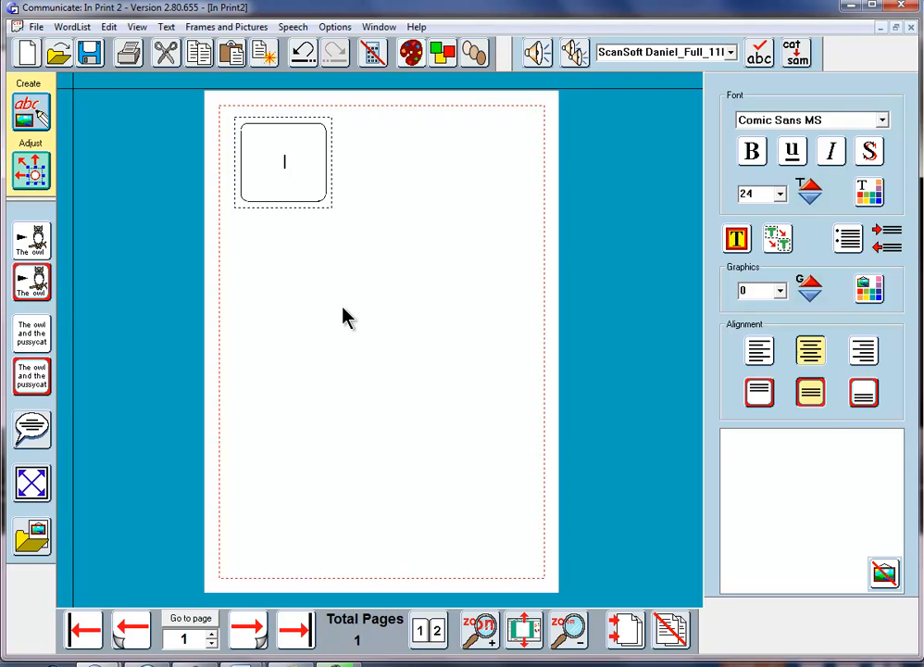
mouse_move(332, 308)
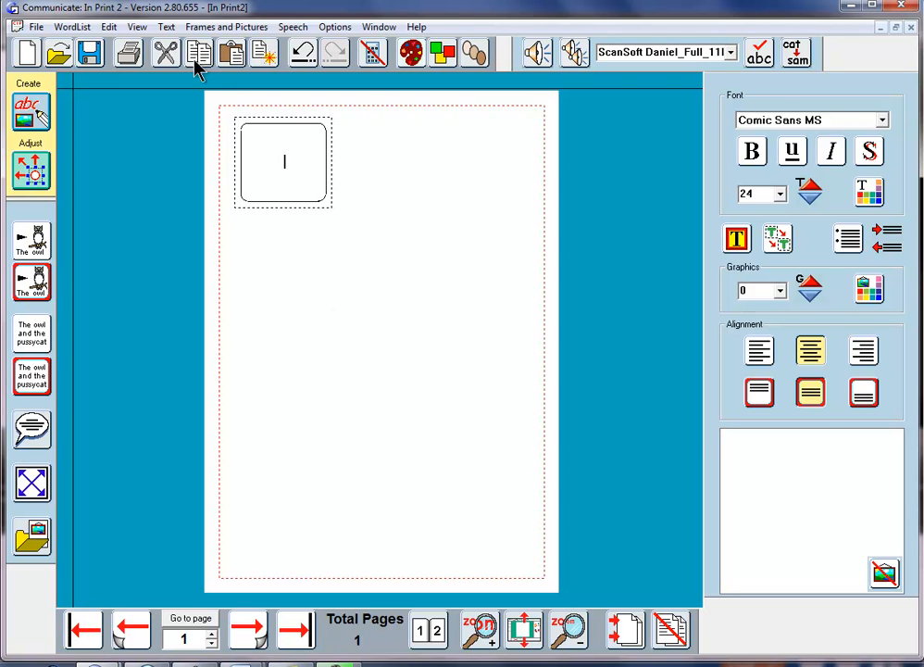
Step: Make a table of frames 3 across by 5 down at the current cell size
left_click(226, 26)
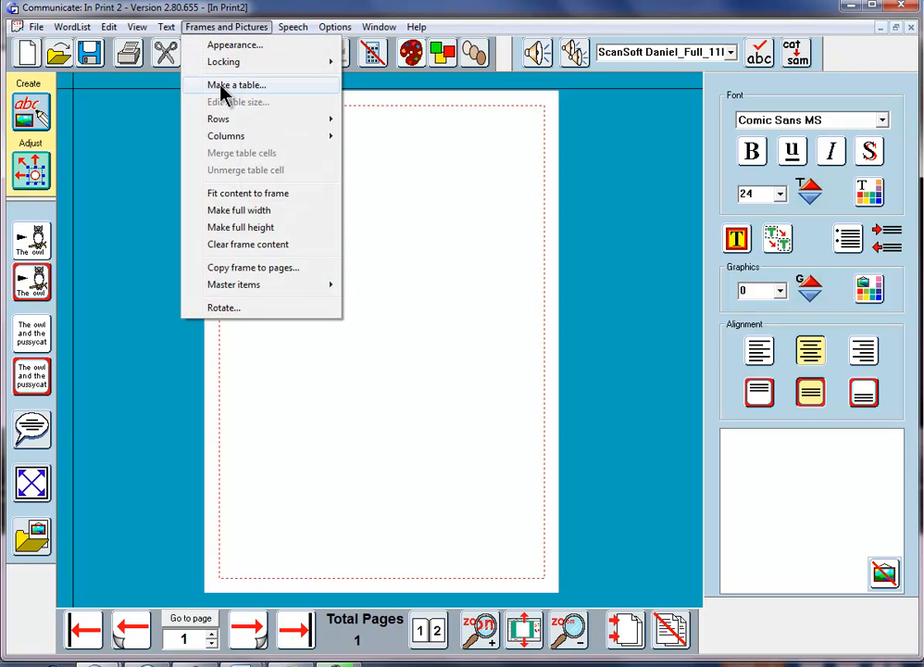
left_click(235, 85)
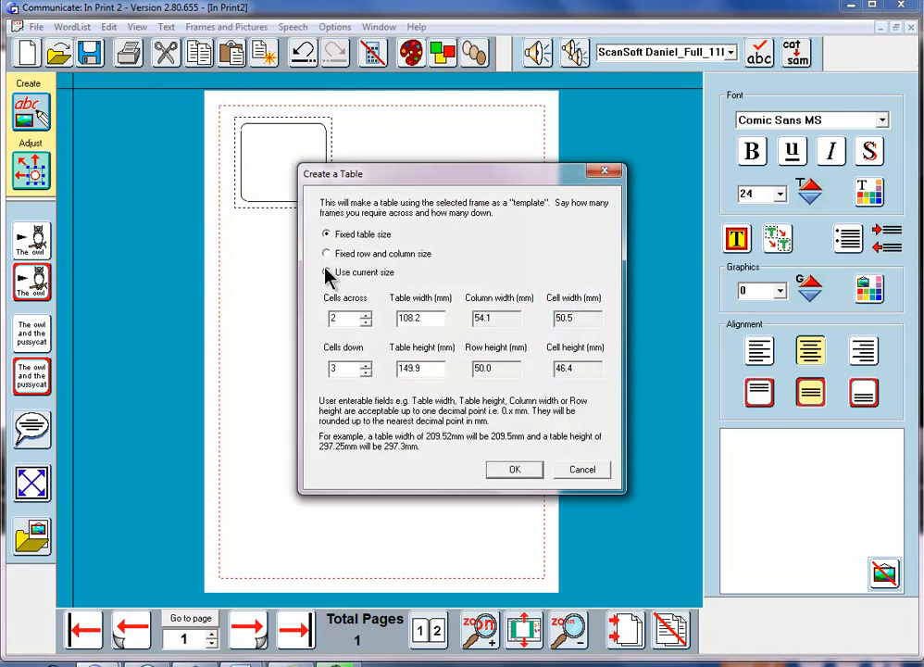
left_click(326, 272)
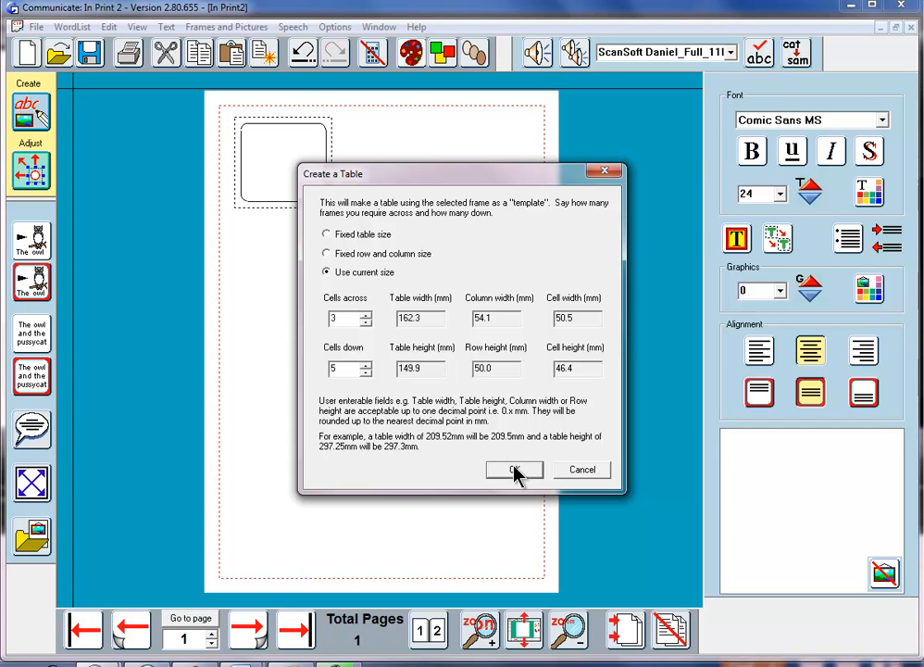
left_click(514, 471)
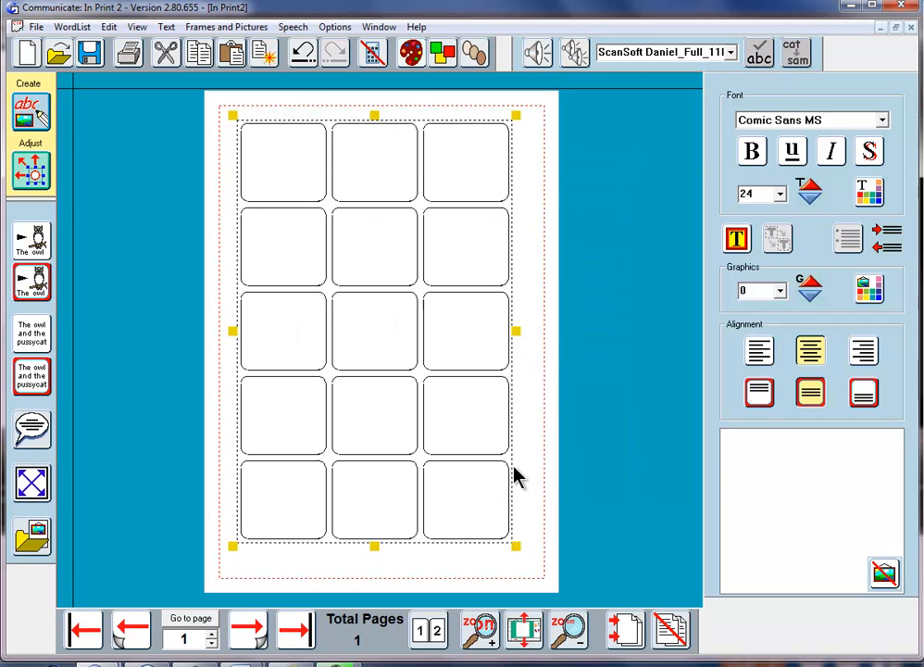
Step: Select the fifteen-frame table and set its font size to 36
left_click(760, 393)
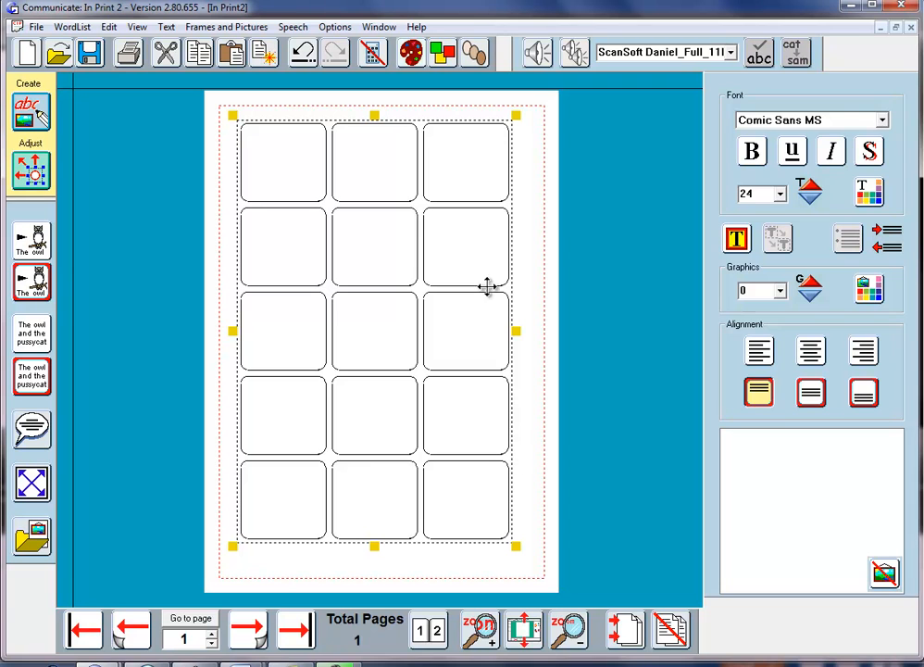
mouse_move(781, 190)
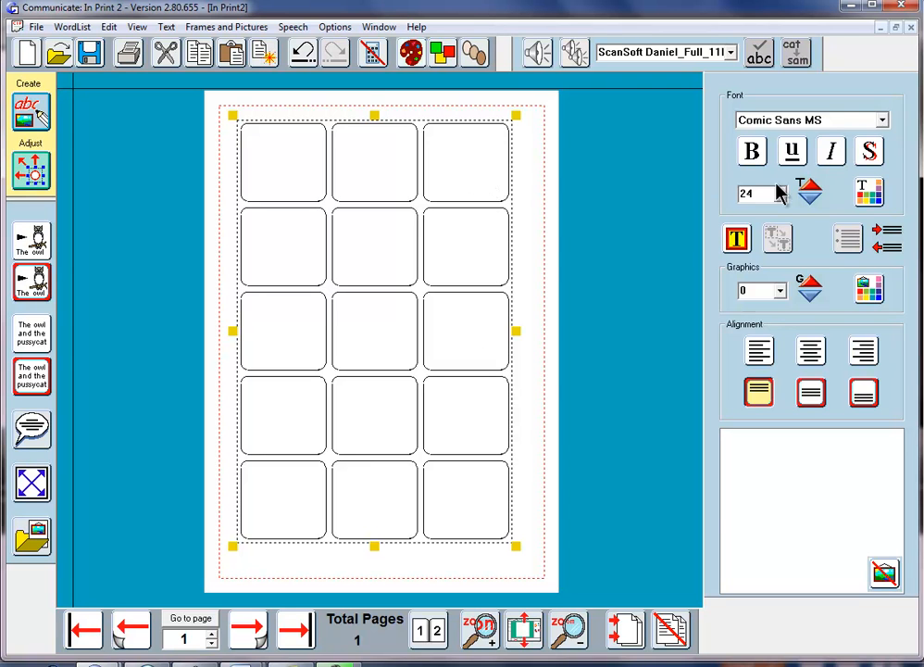
left_click(781, 195)
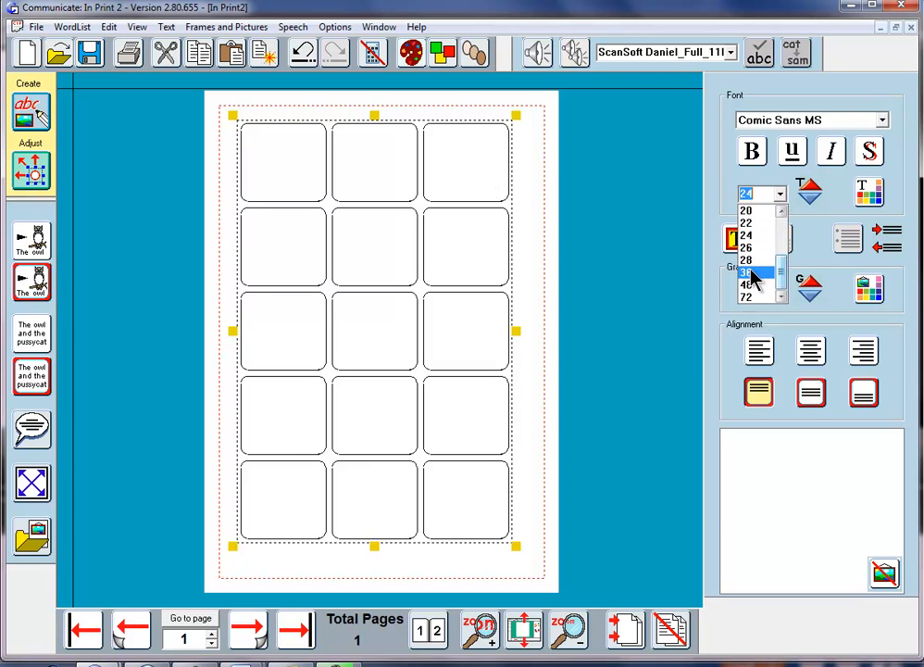
left_click(748, 285)
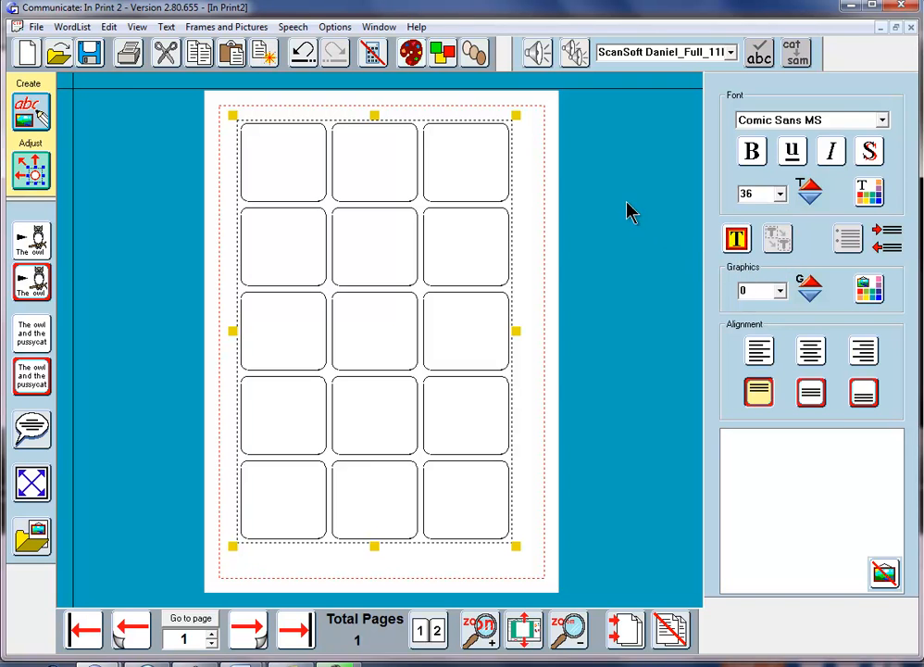
mouse_move(541, 211)
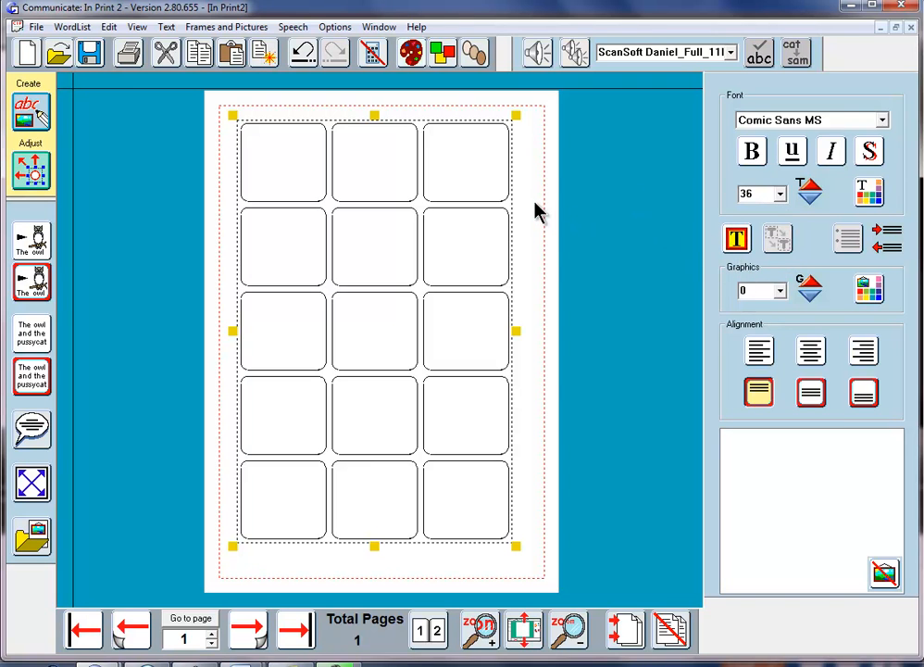
mouse_move(465, 130)
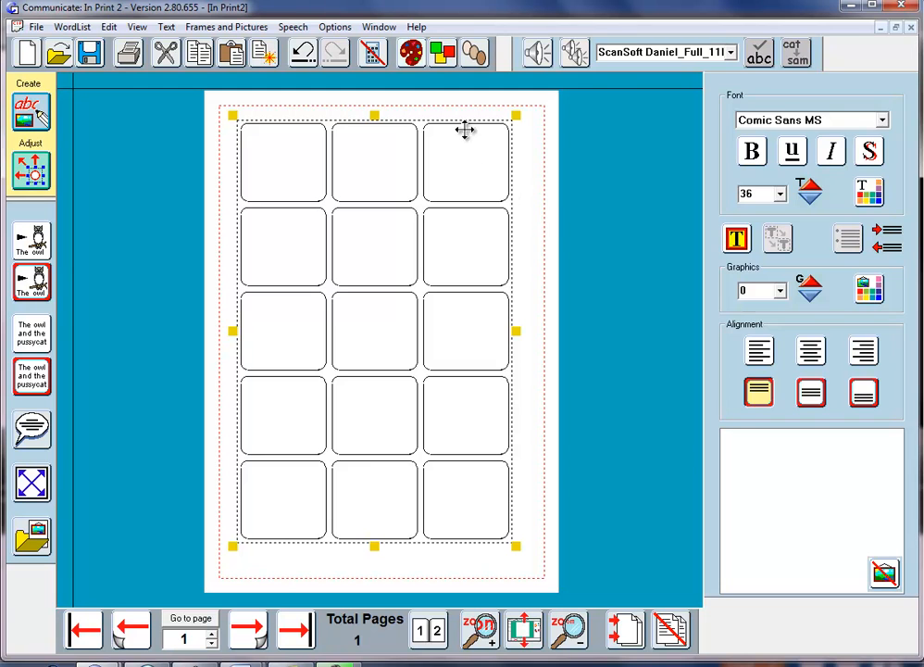
mouse_move(463, 185)
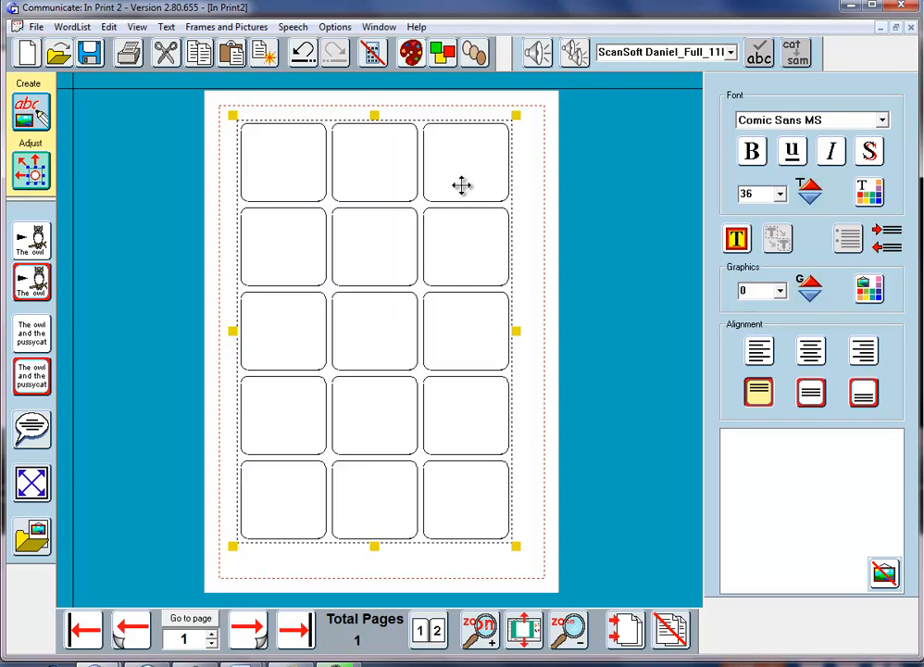
mouse_move(411, 189)
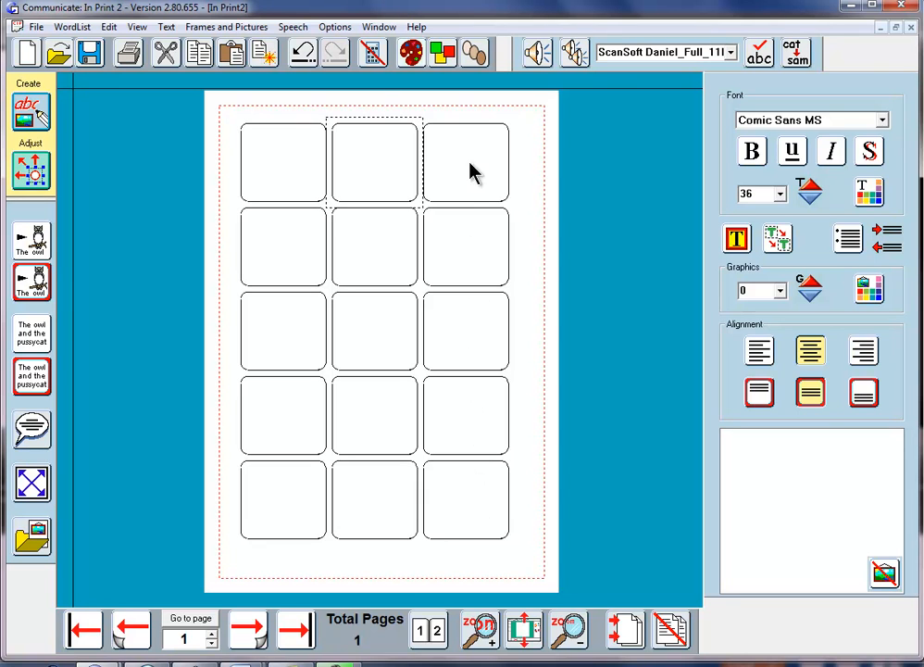
mouse_move(83, 552)
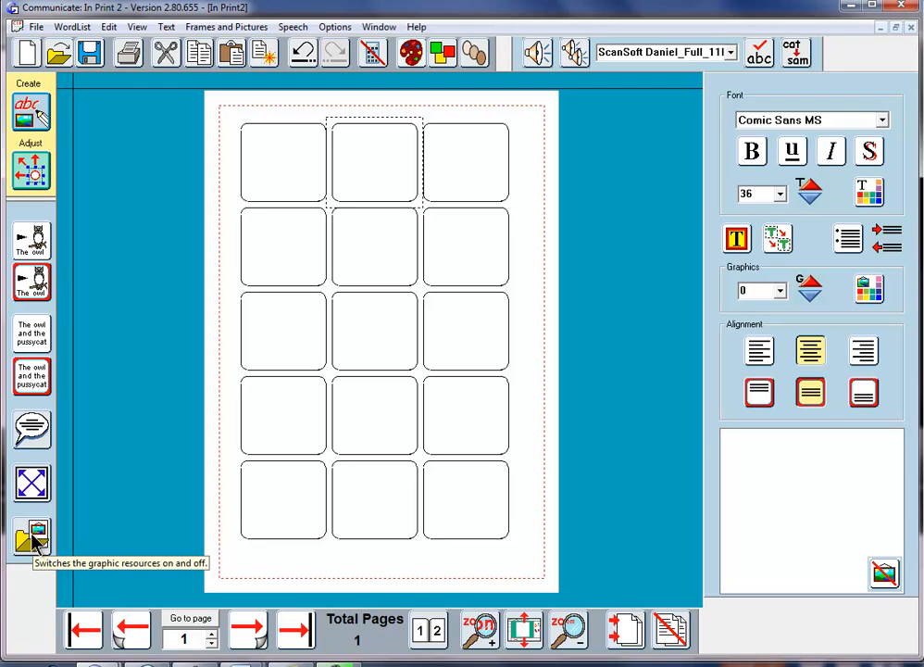
Step: Show the graphic resources panel and browse into the Widgit clothes symbol category
left_click(31, 539)
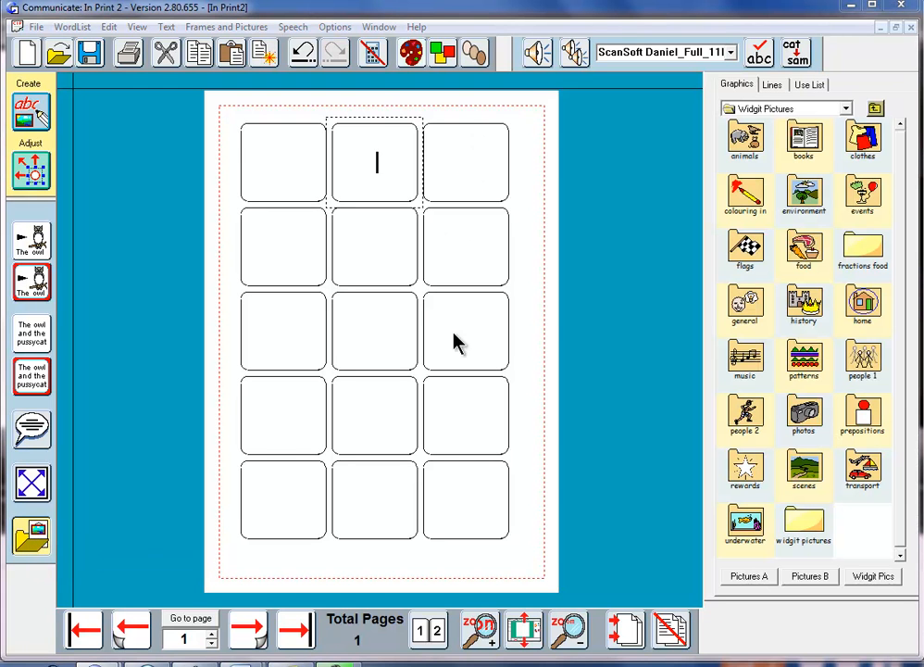
mouse_move(466, 498)
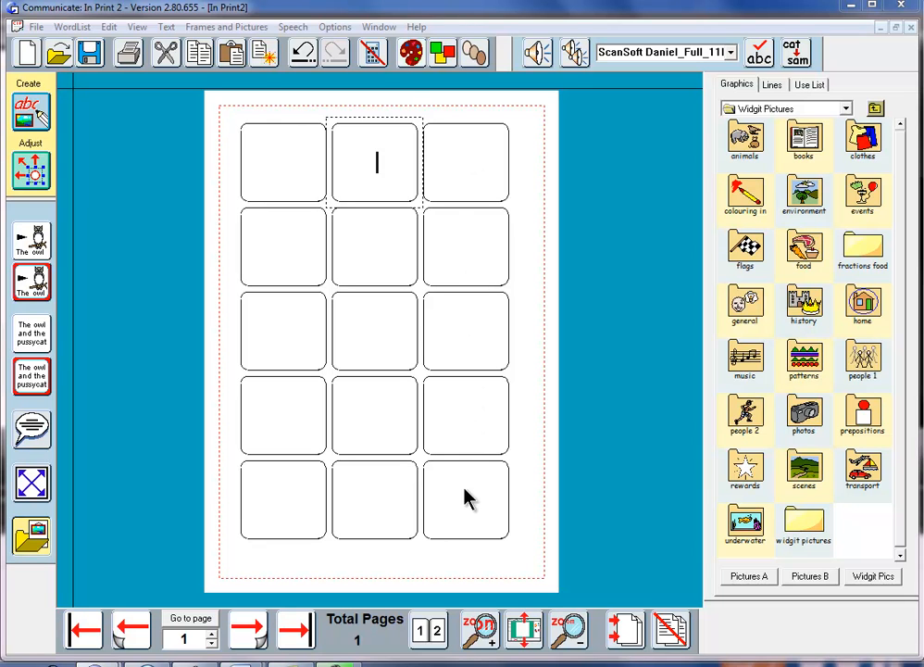
mouse_move(848, 139)
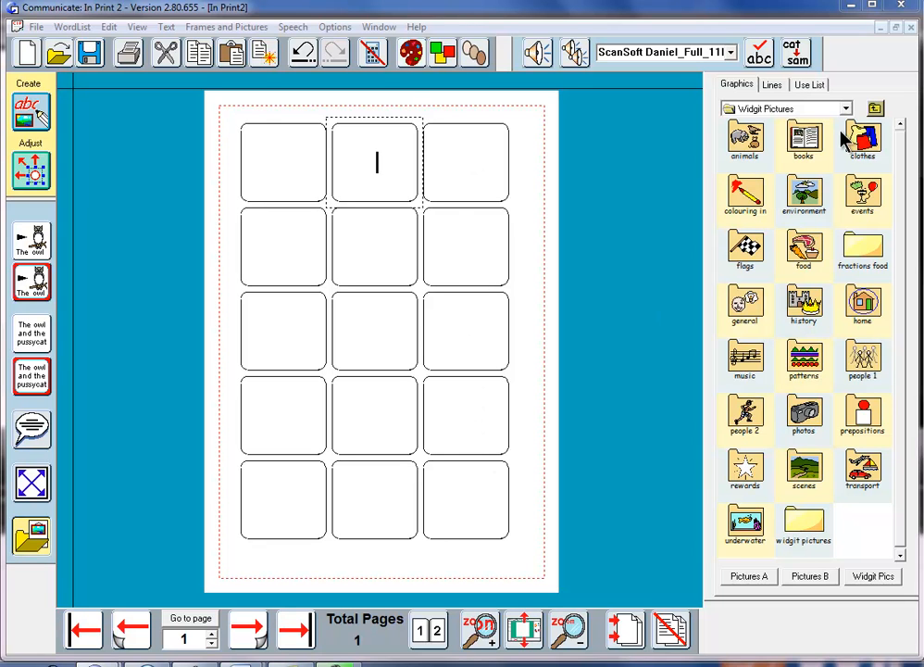
left_click(862, 139)
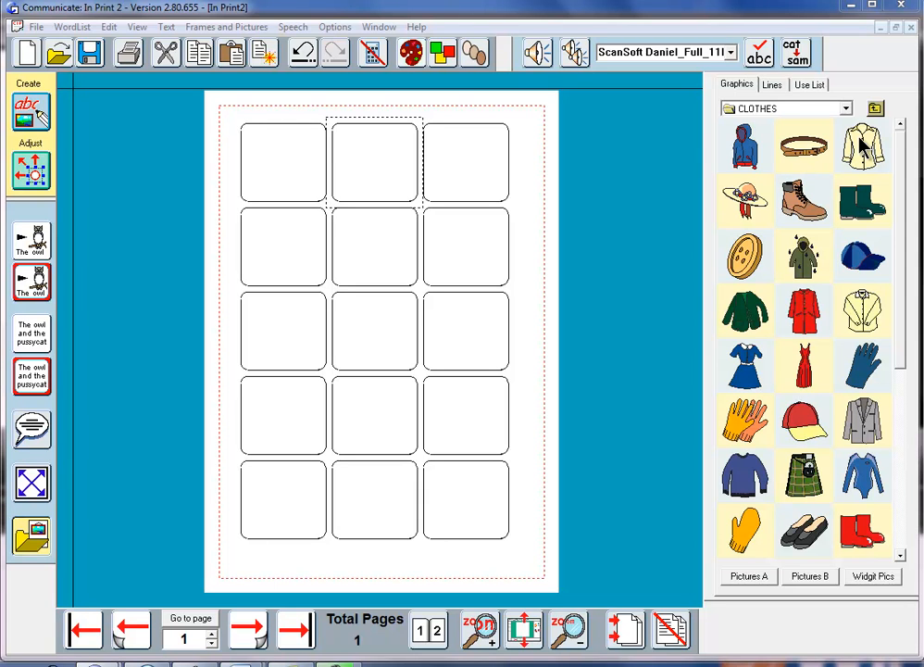
mouse_move(861, 155)
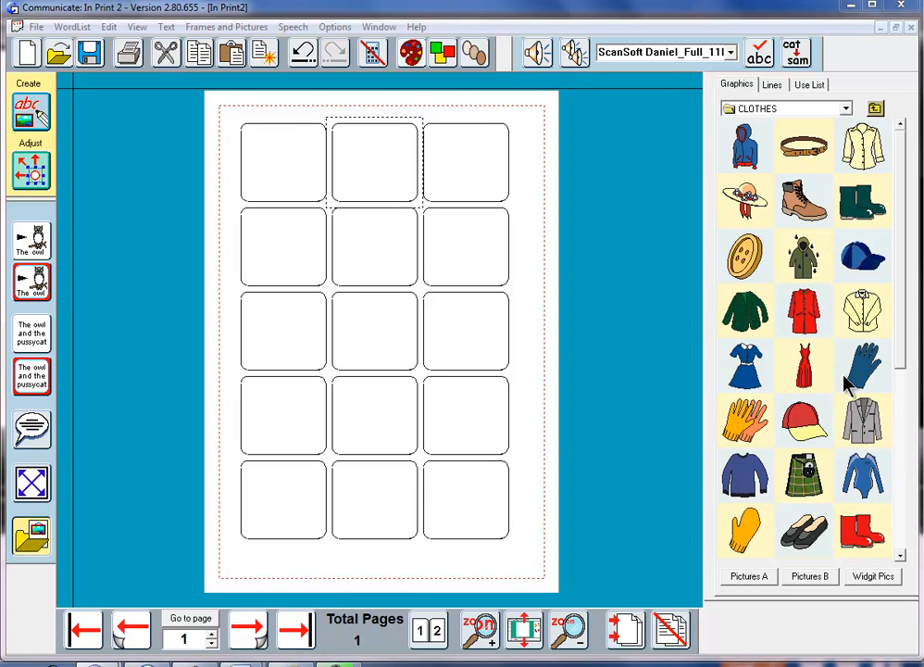
mouse_move(824, 499)
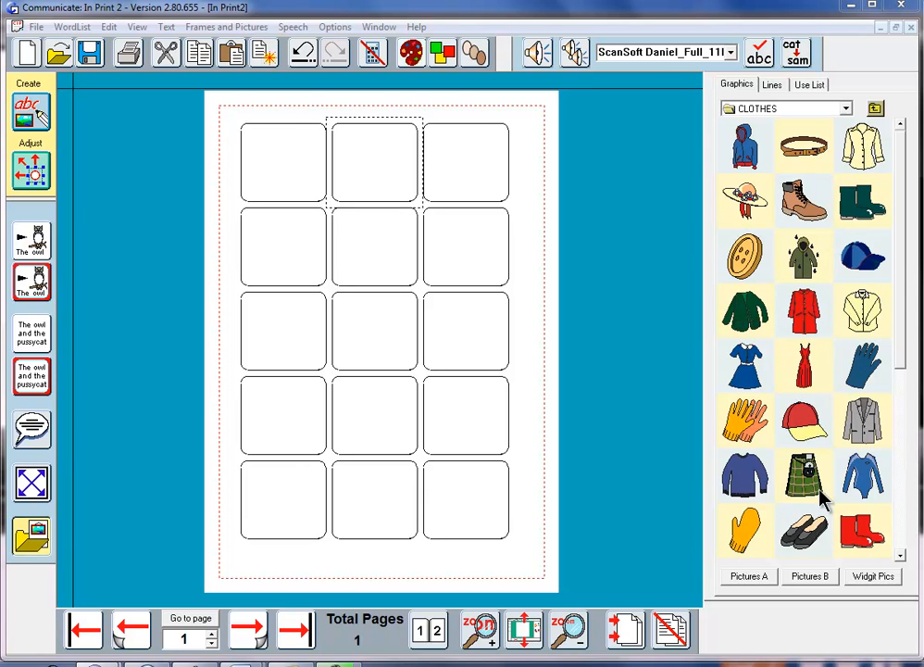
left_click(861, 311)
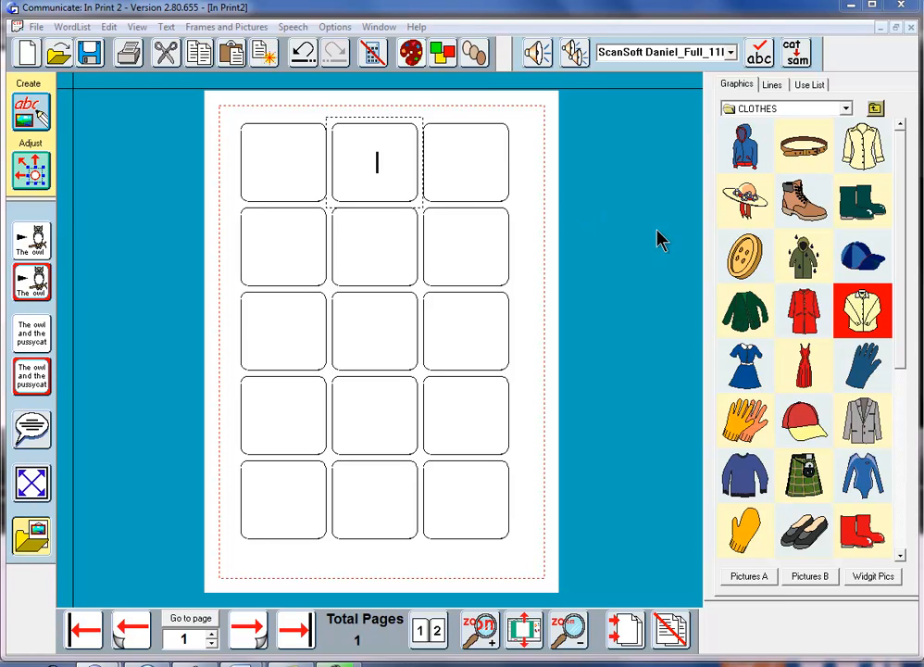
Step: Place the jacket, hat, gloves, shoe and dress symbols down the right-hand column
left_click(863, 311)
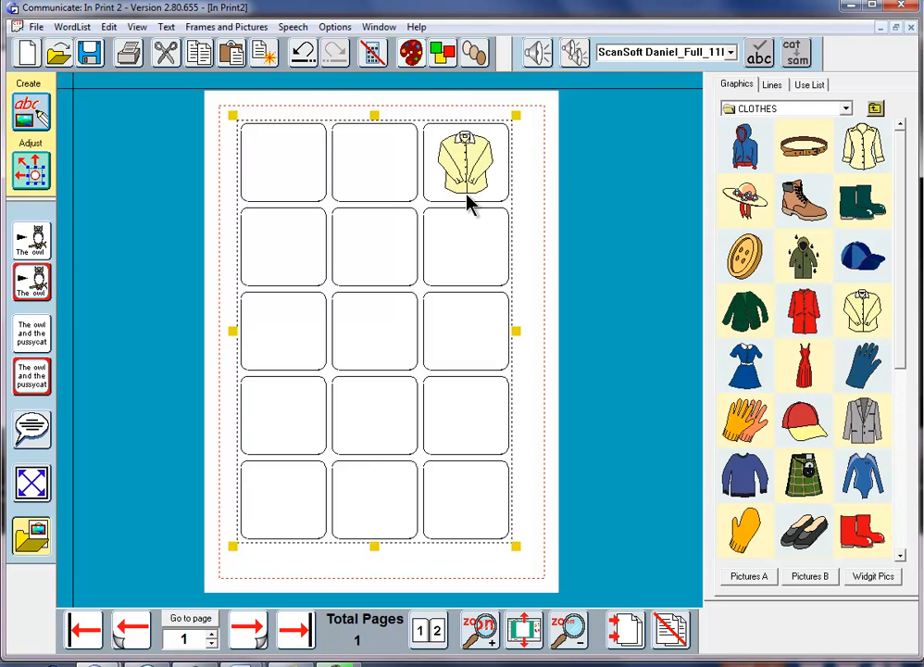
mouse_move(732, 474)
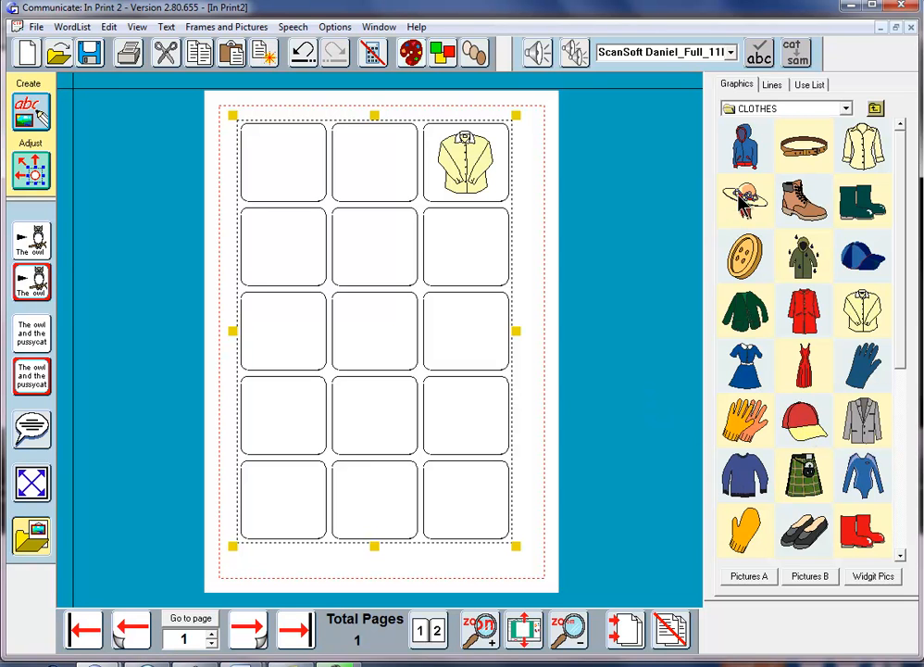
left_click(745, 200)
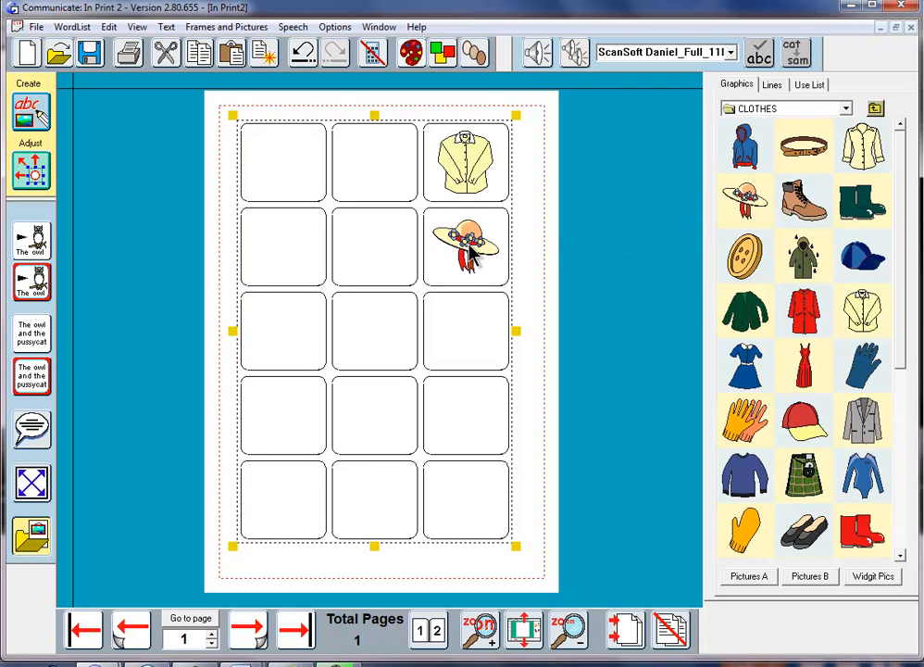
mouse_move(722, 467)
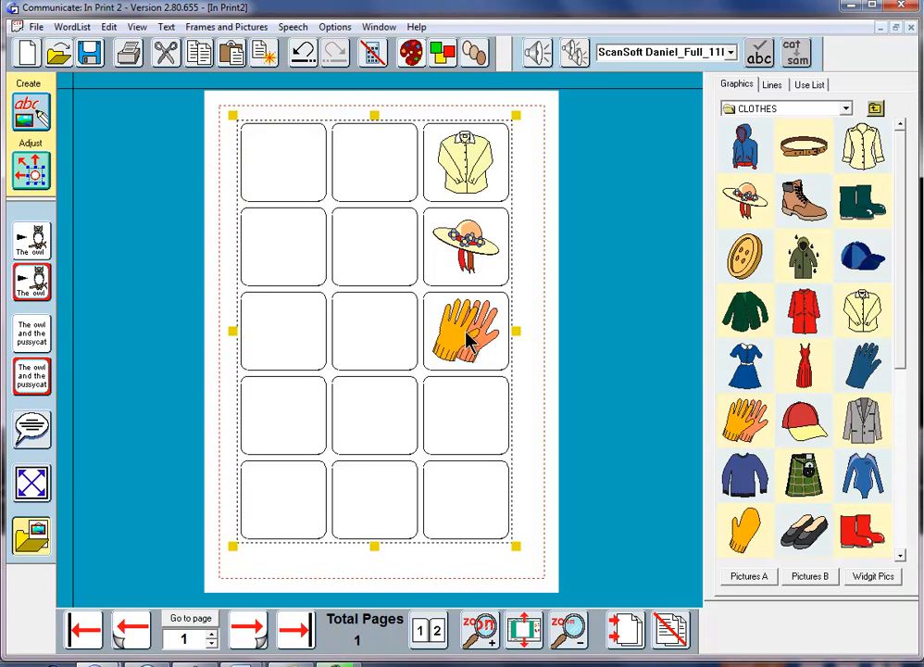
mouse_move(466, 348)
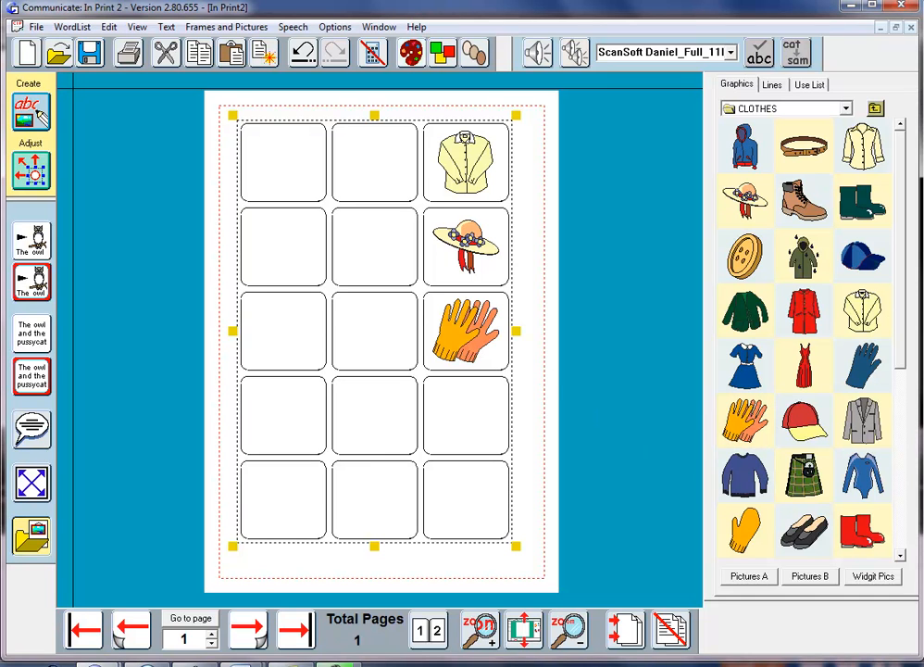
scroll("down", 3)
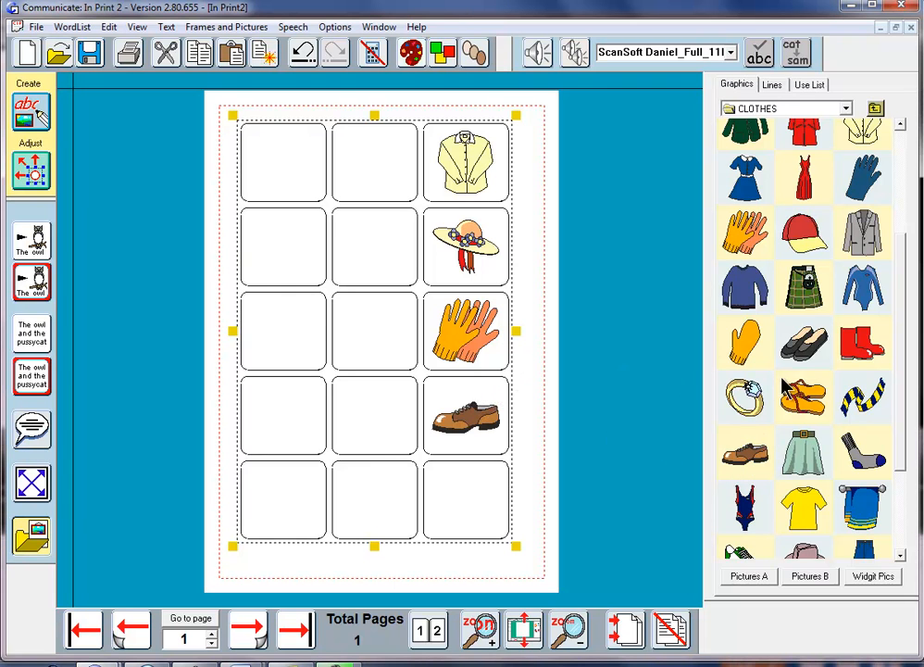
left_click(745, 178)
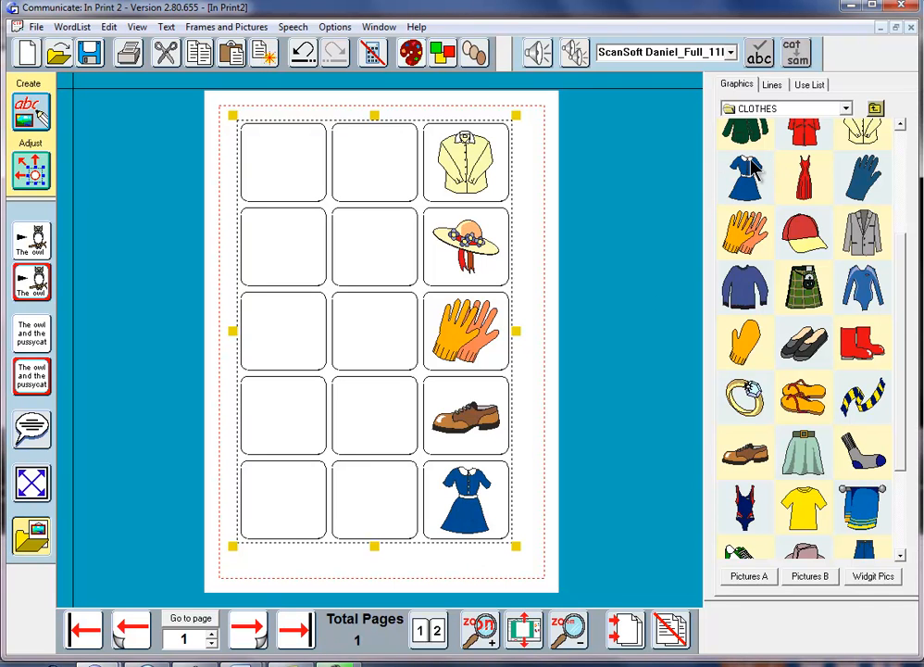
mouse_move(750, 178)
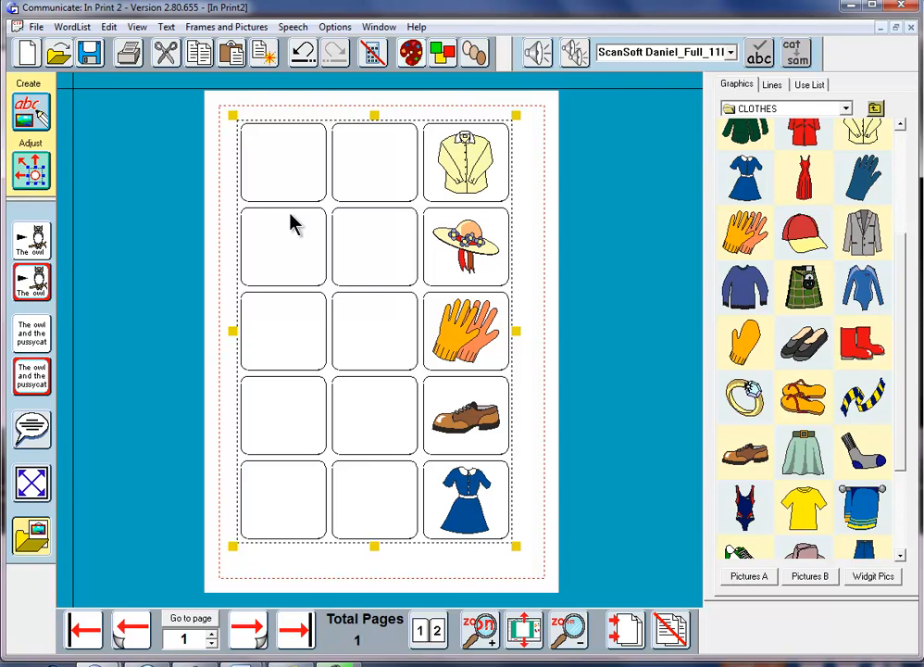
left_click(283, 163)
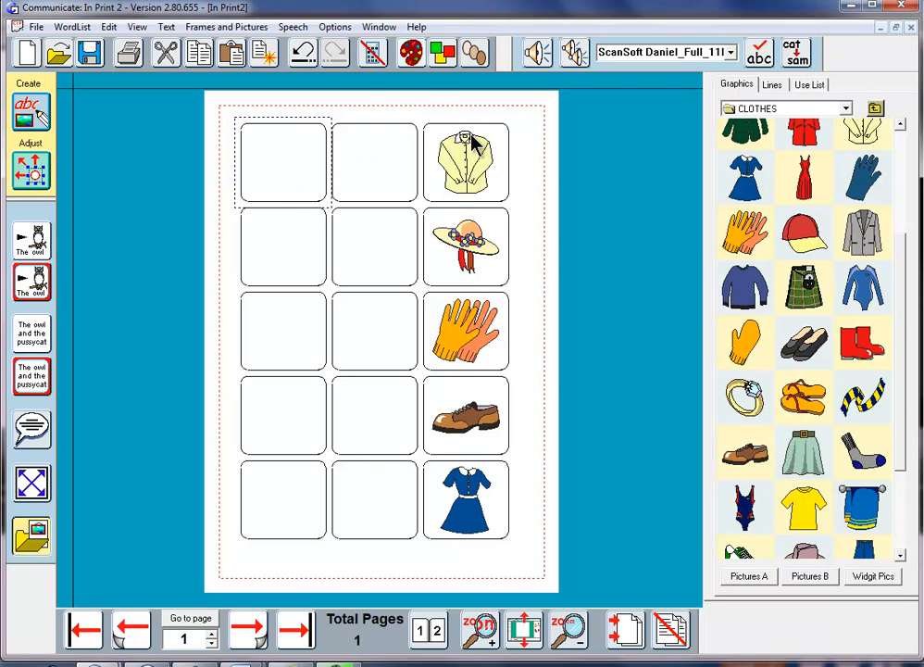
mouse_move(282, 174)
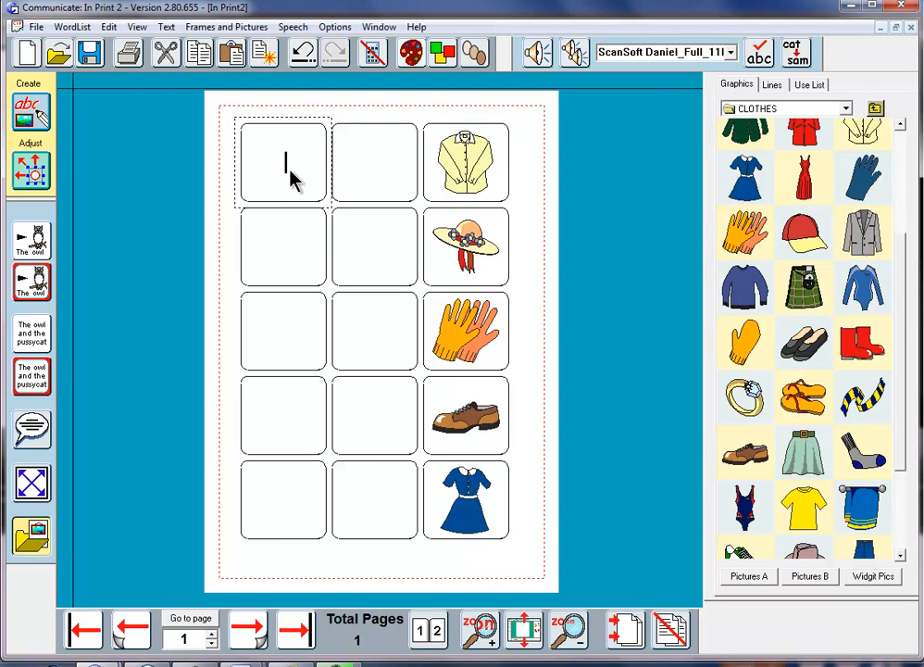
Step: Write gloves, dress, shirt, hat and shoe into the left-column cells from top to bottom
type("g")
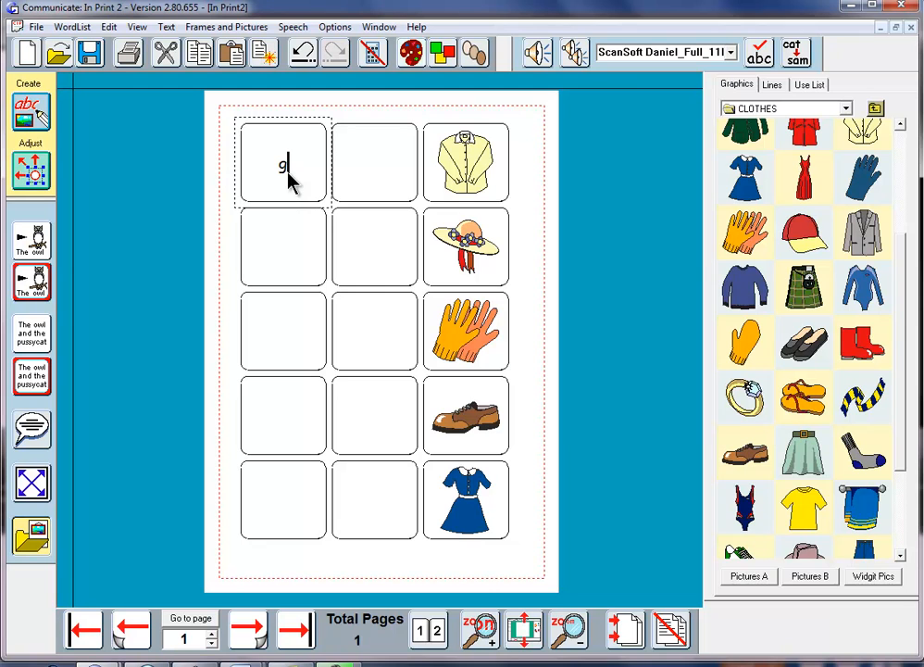
type("loves")
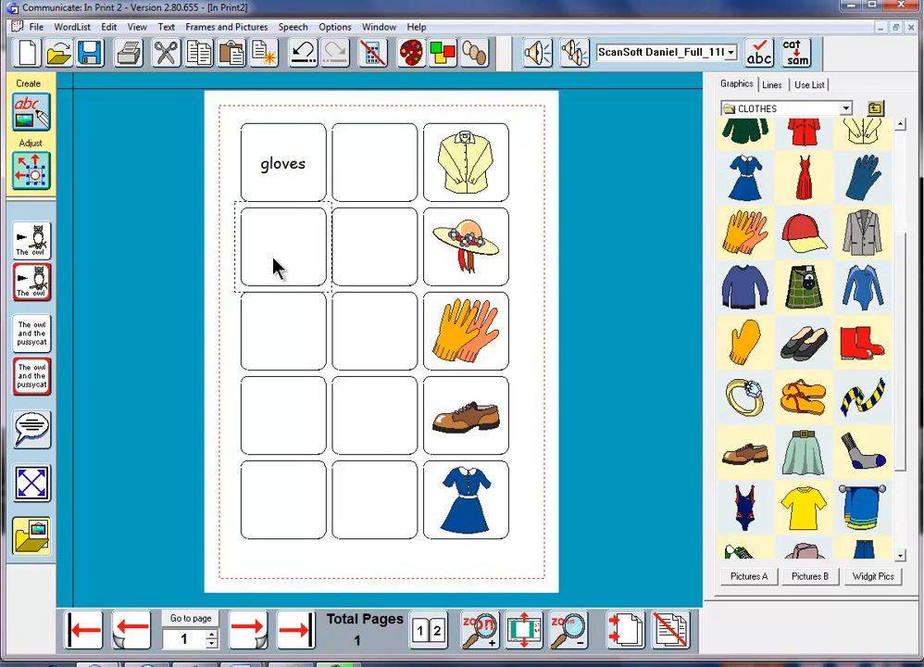
type("d")
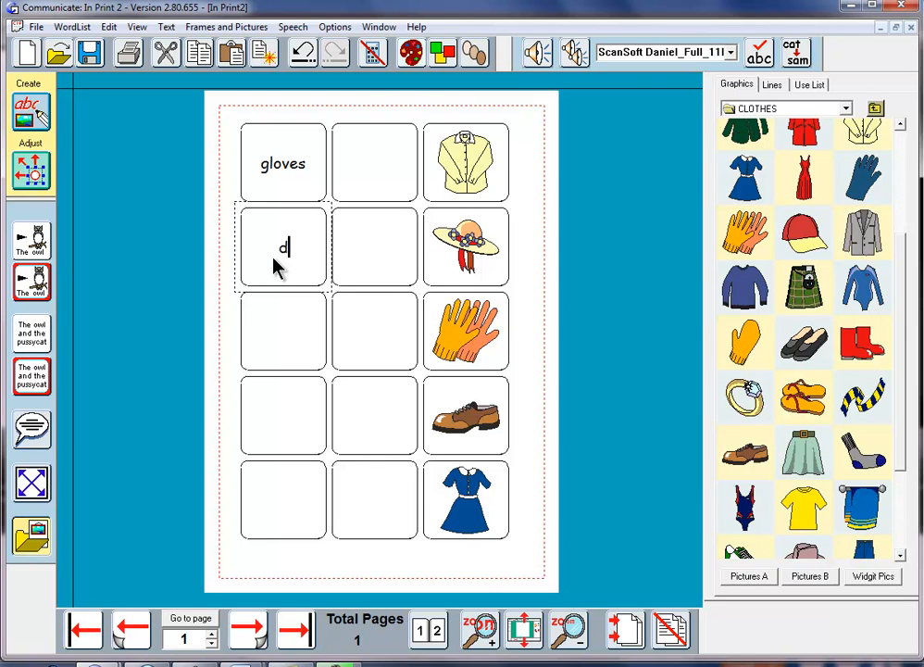
type("ress")
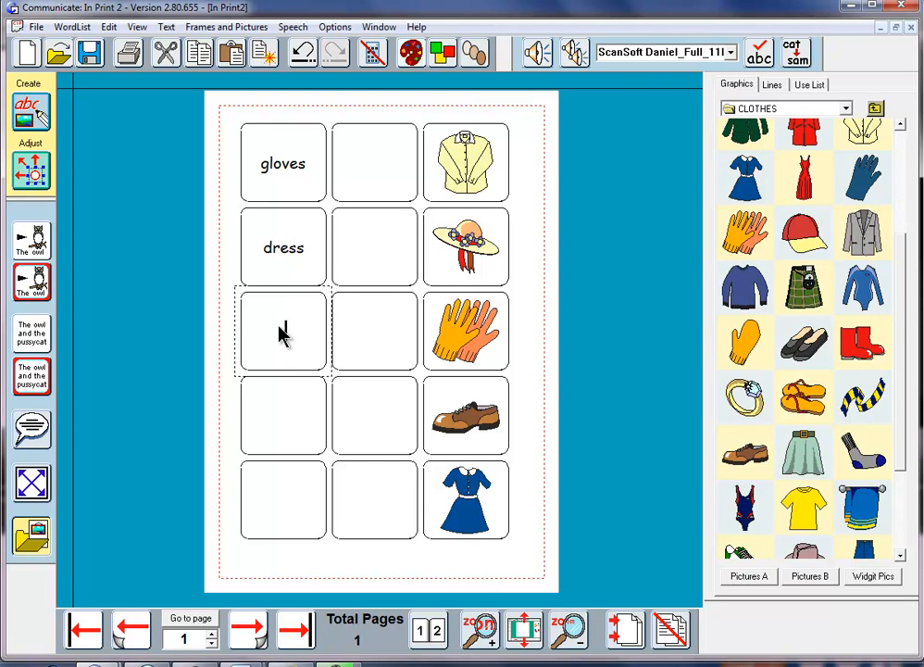
left_click(284, 333)
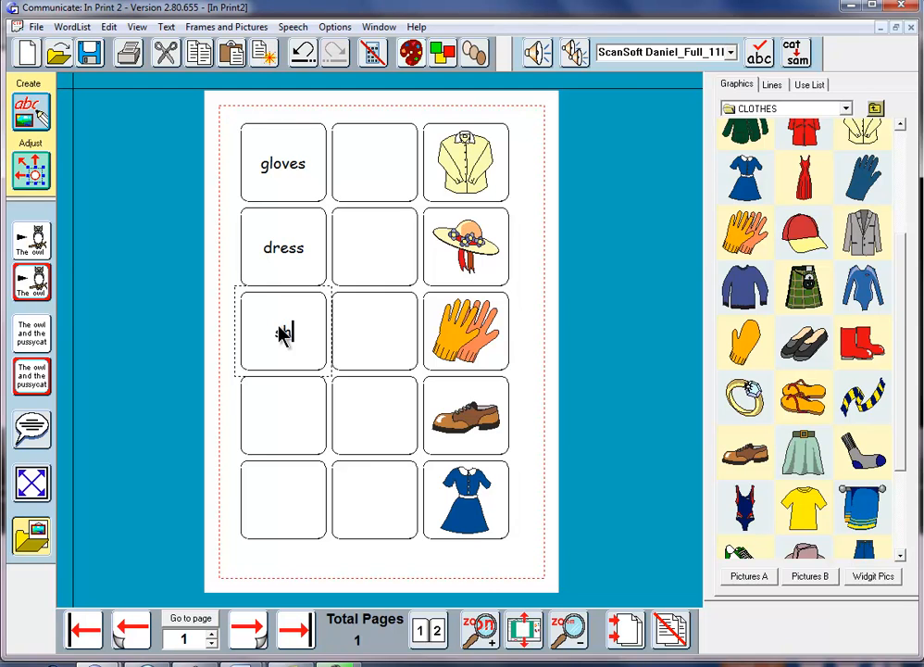
type("shirt")
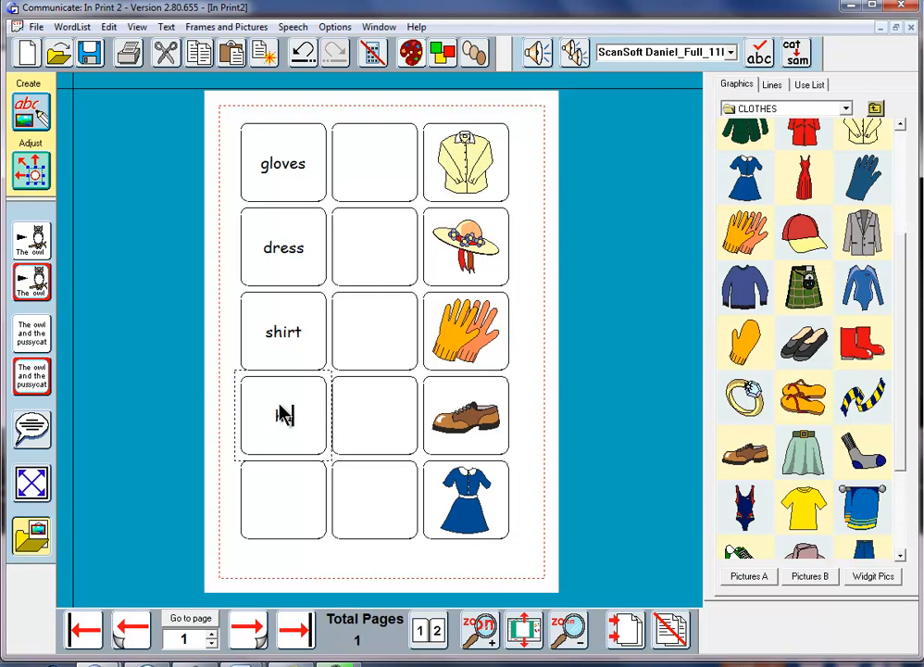
type("hat")
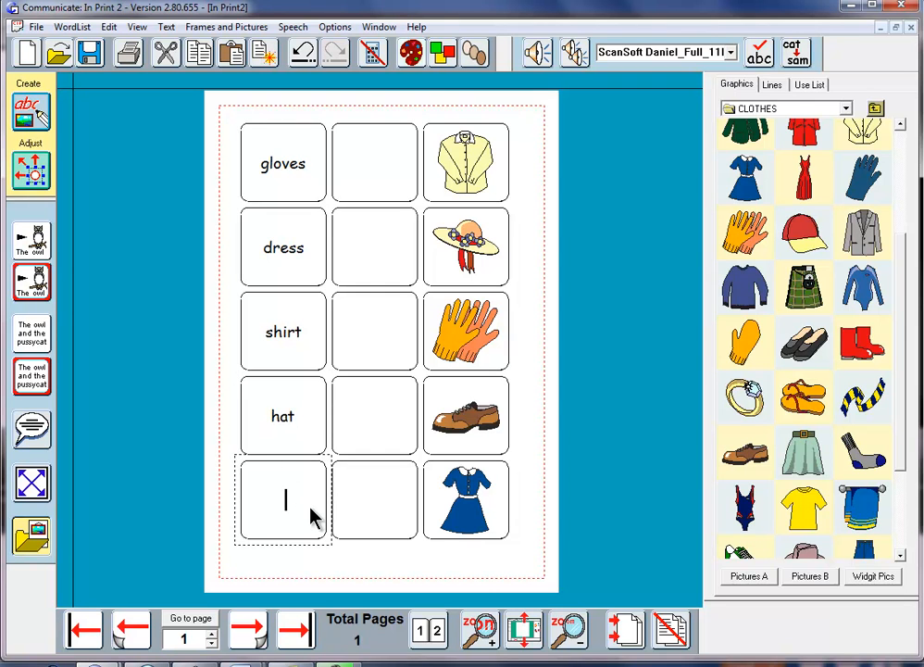
type("s")
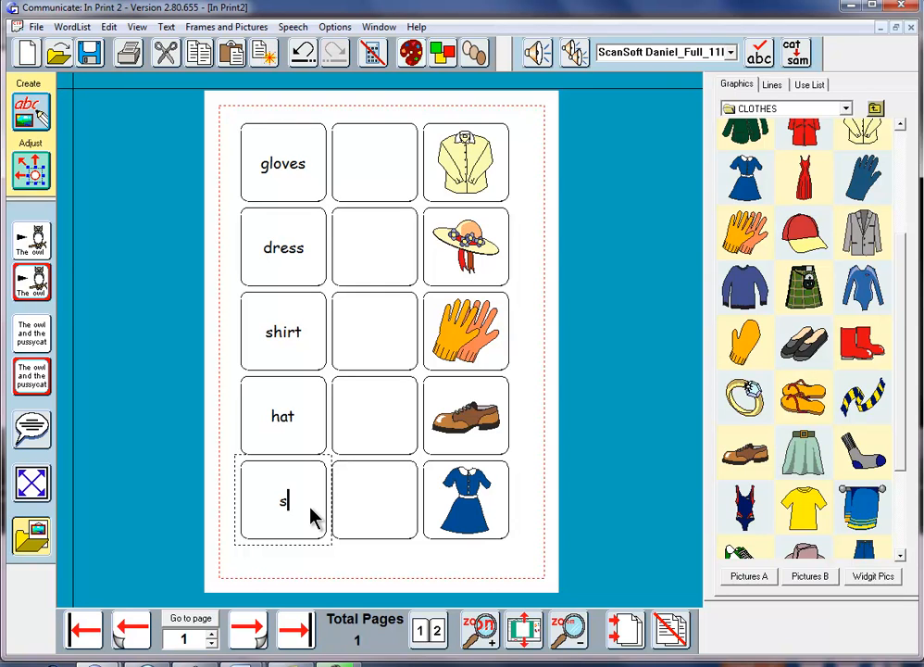
type("hoe")
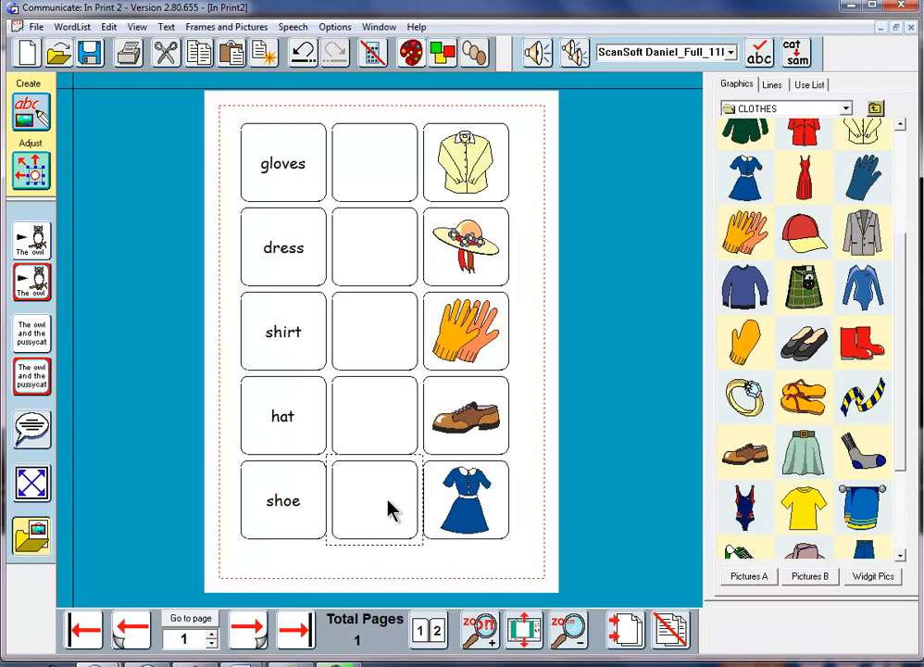
mouse_move(295, 185)
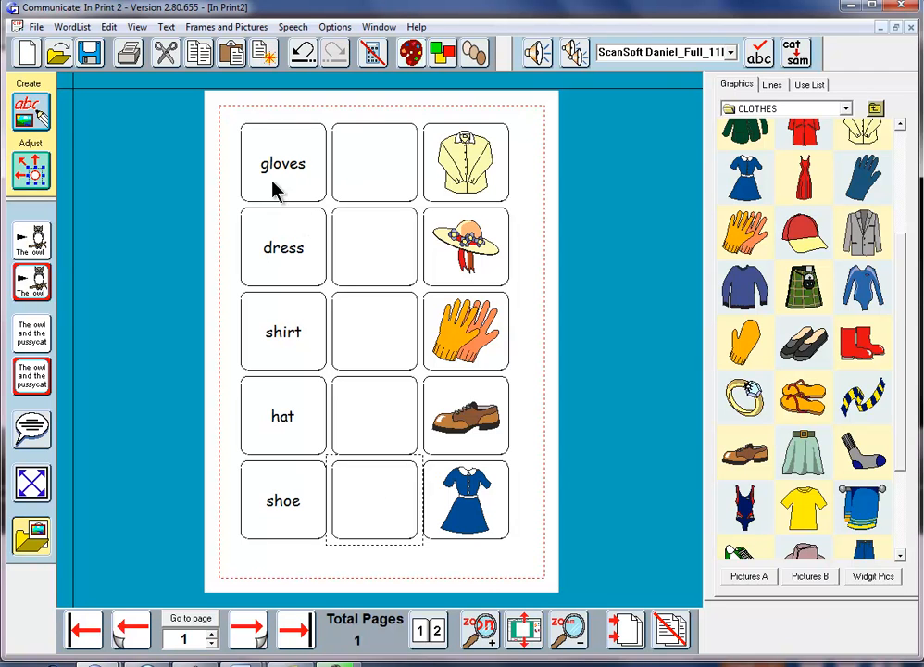
mouse_move(444, 466)
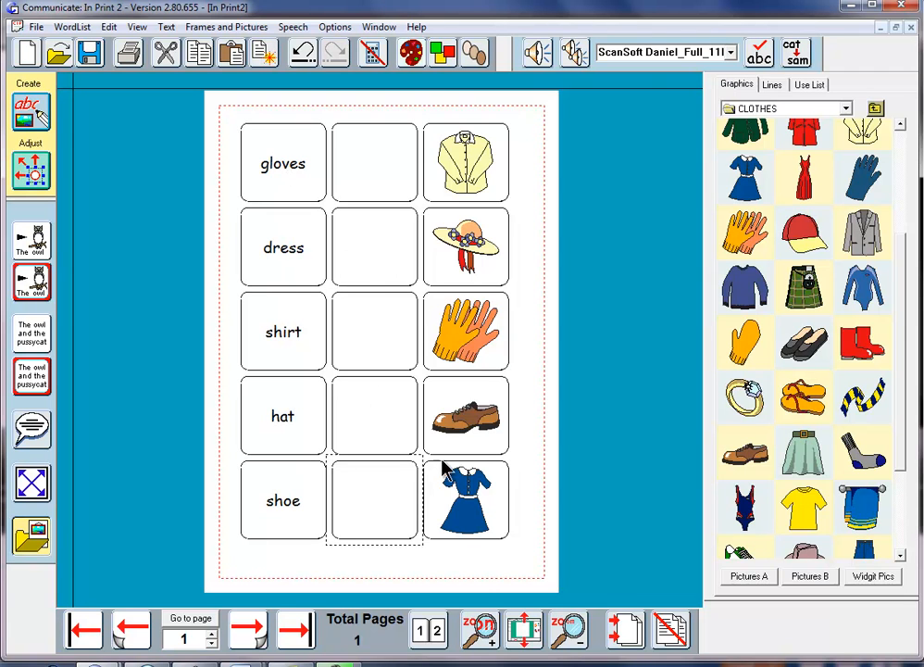
Step: Check the finished layout of word column, blank middle column and picture column
left_click(374, 500)
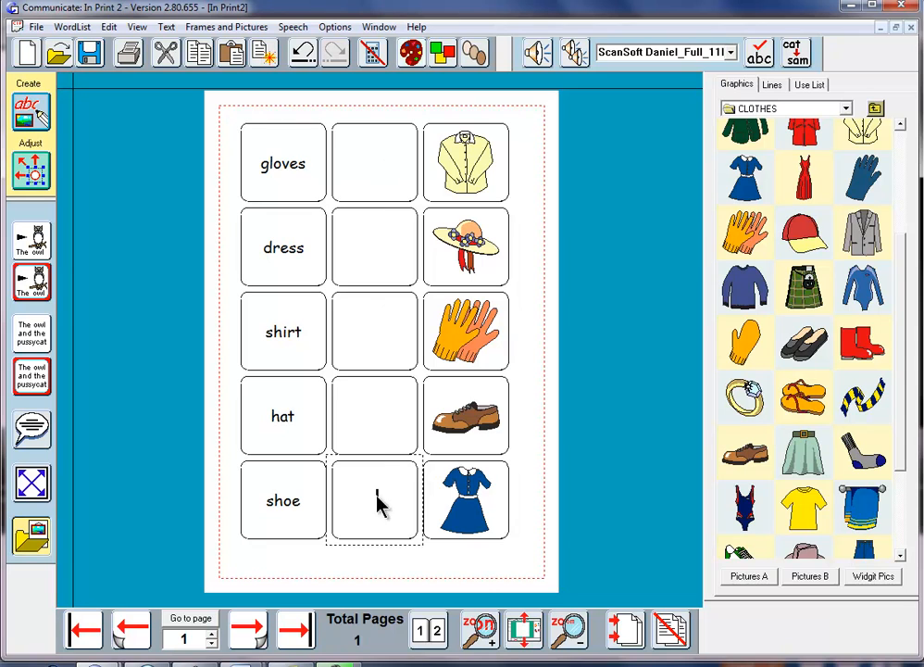
left_click(374, 500)
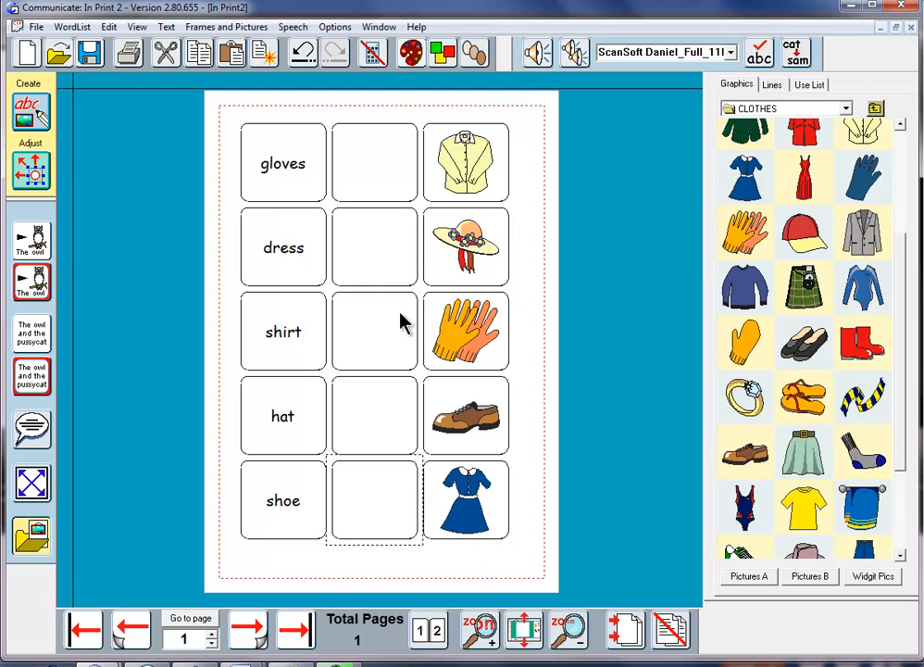
mouse_move(329, 363)
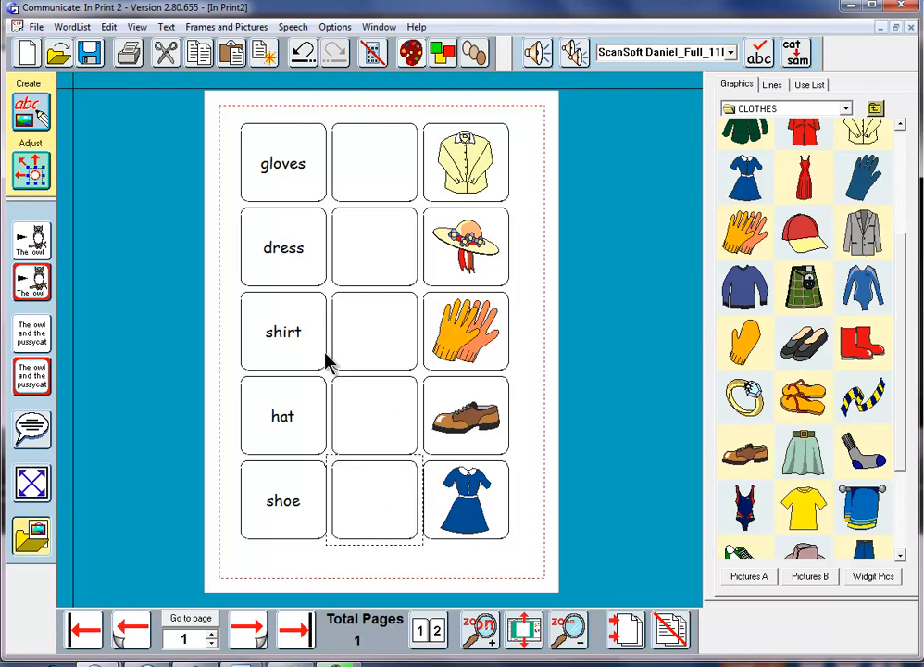
Step: Switch to Adjust mode and select the blank frames in the middle column
left_click(30, 172)
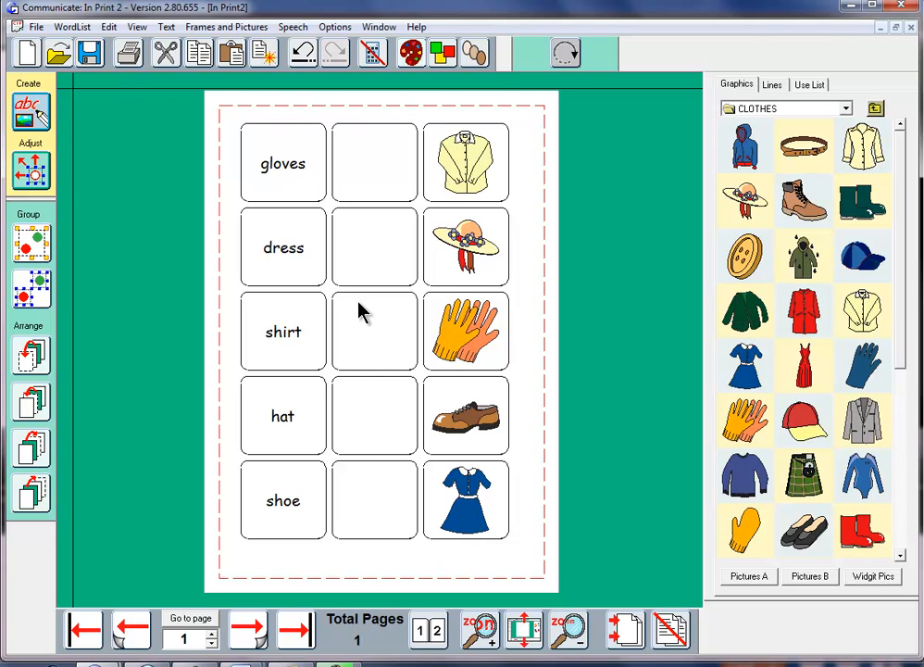
mouse_move(387, 139)
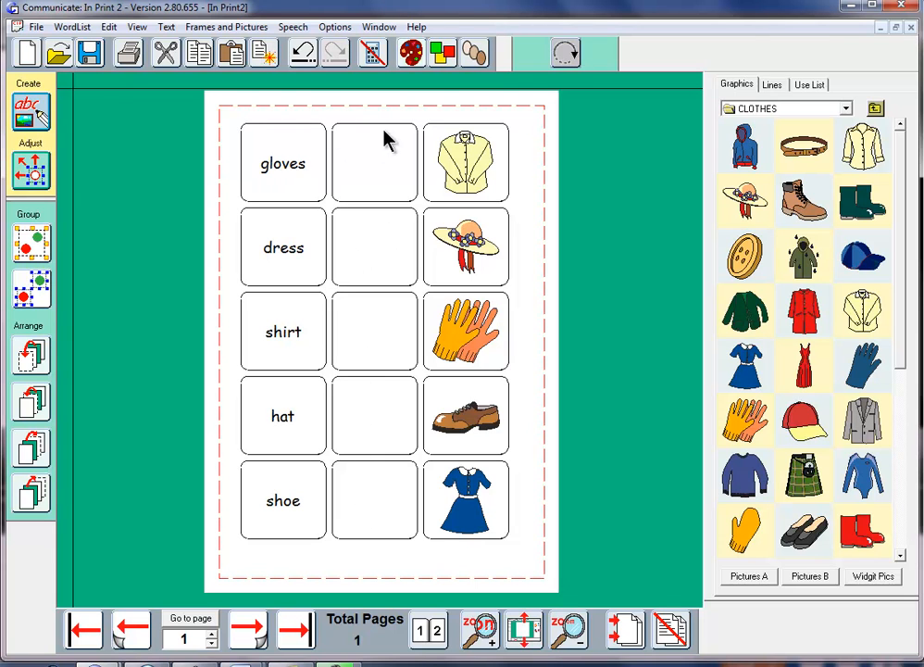
mouse_move(383, 171)
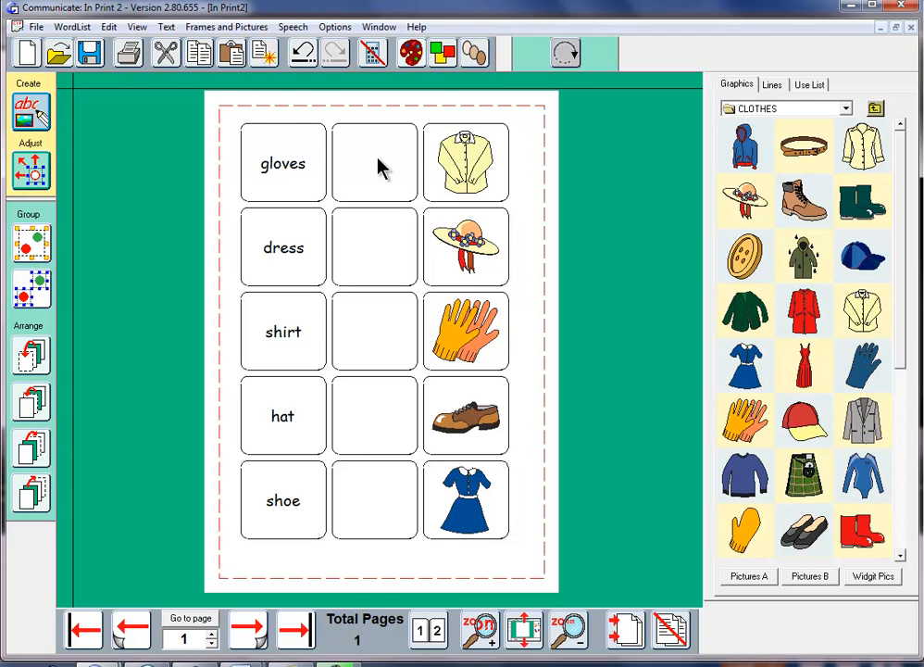
left_click(374, 163)
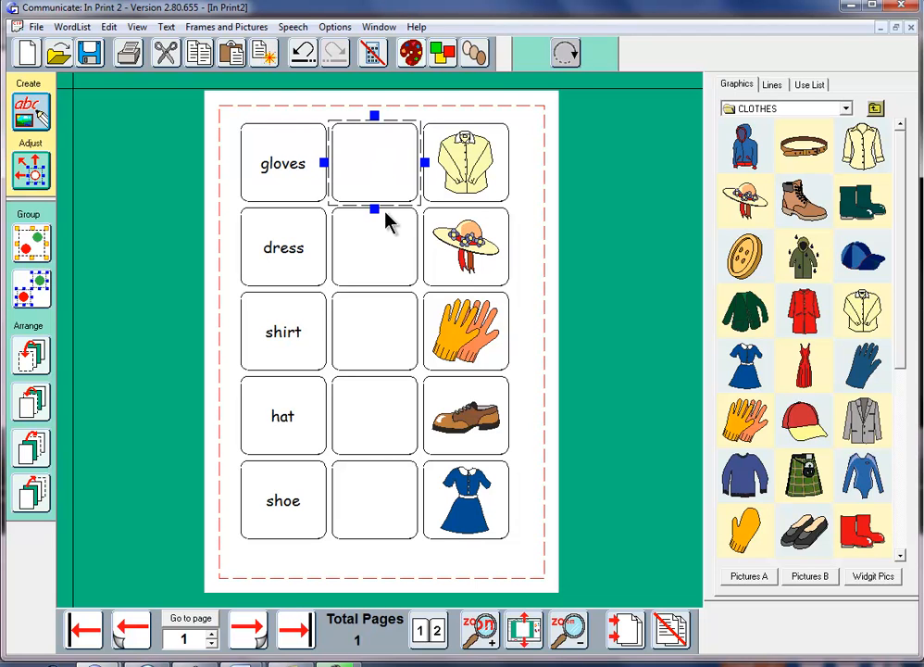
mouse_move(426, 163)
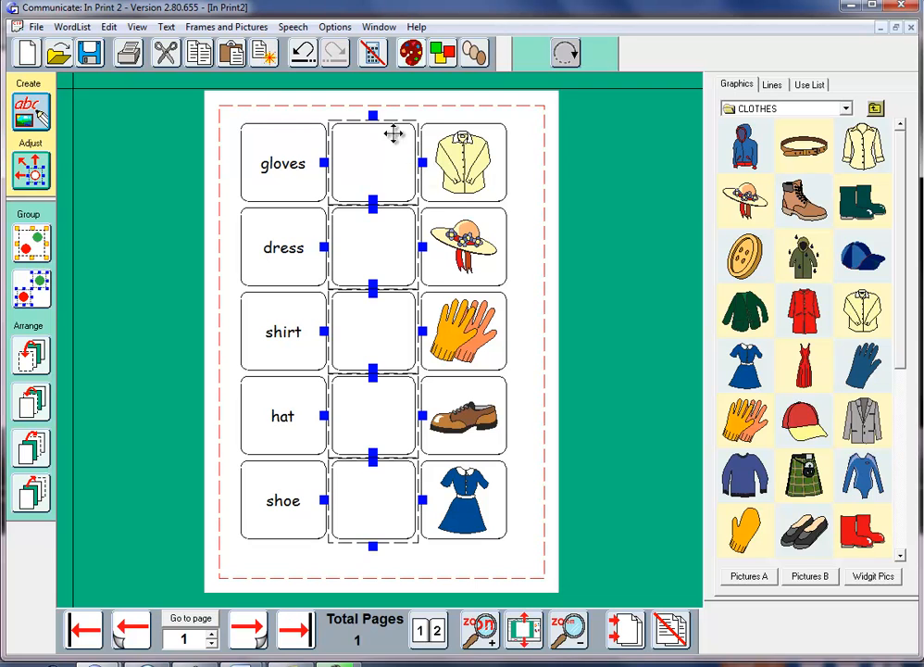
mouse_move(385, 115)
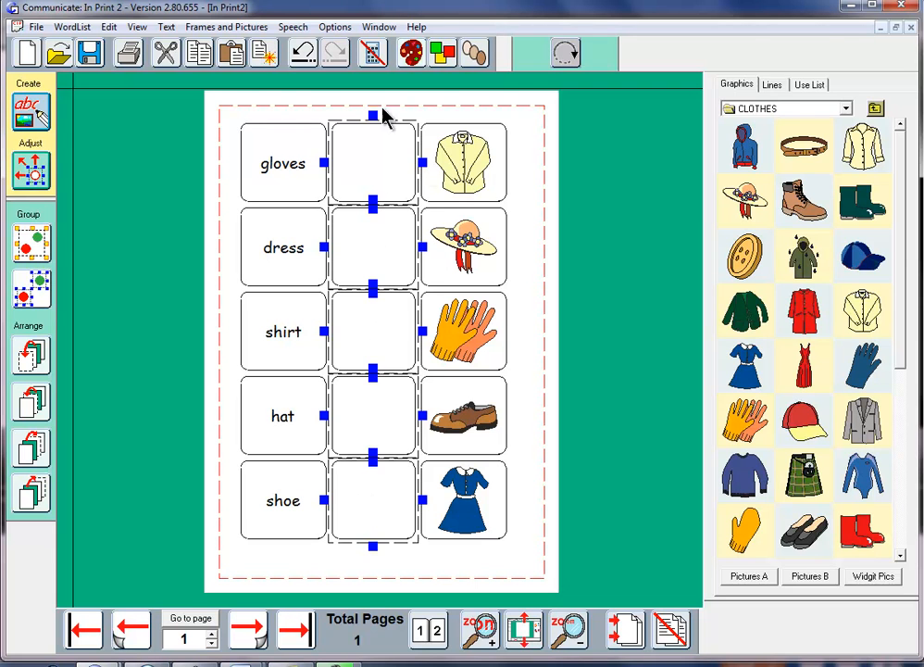
mouse_move(398, 472)
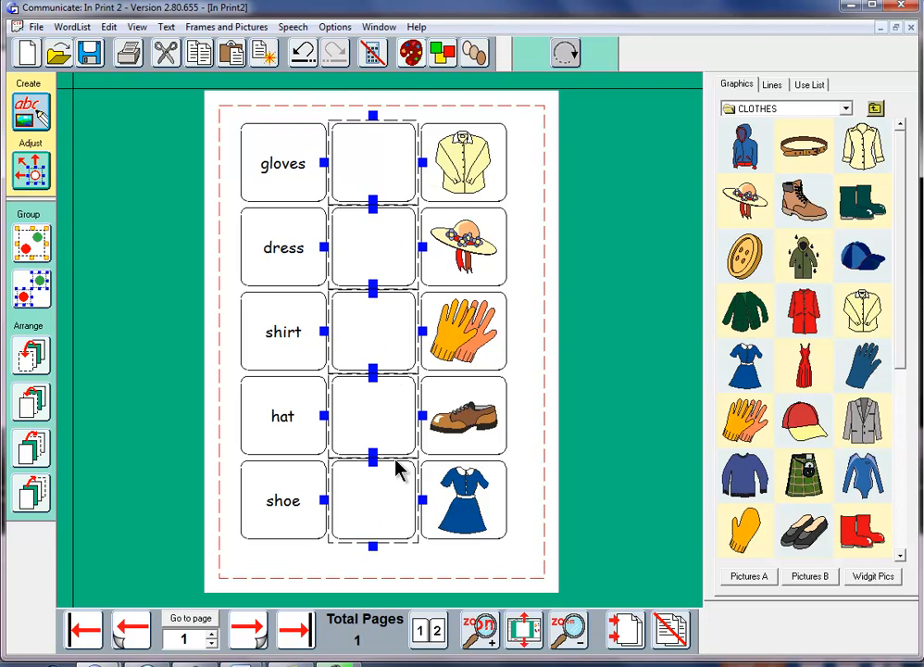
mouse_move(370, 300)
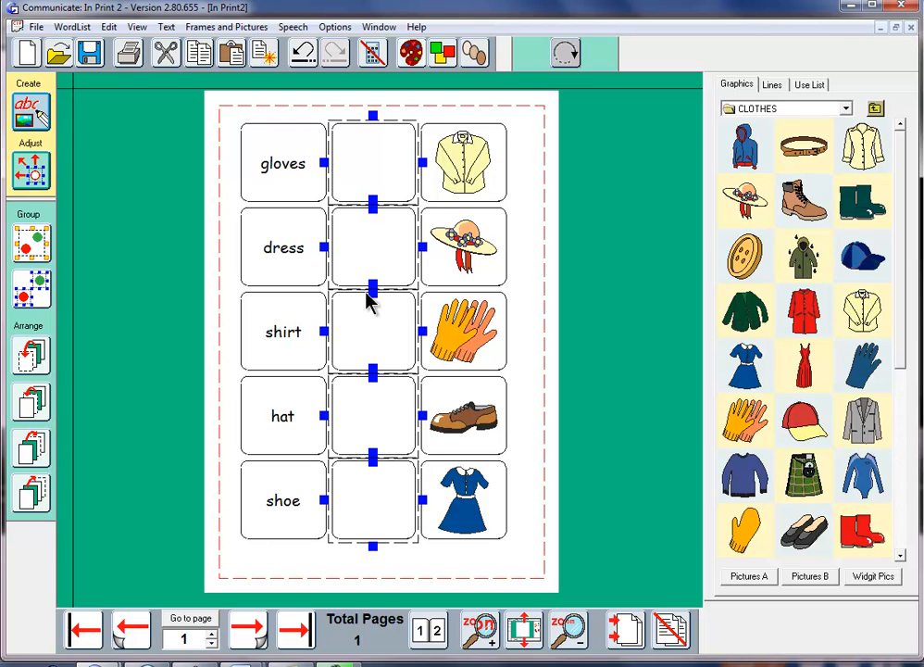
mouse_move(387, 467)
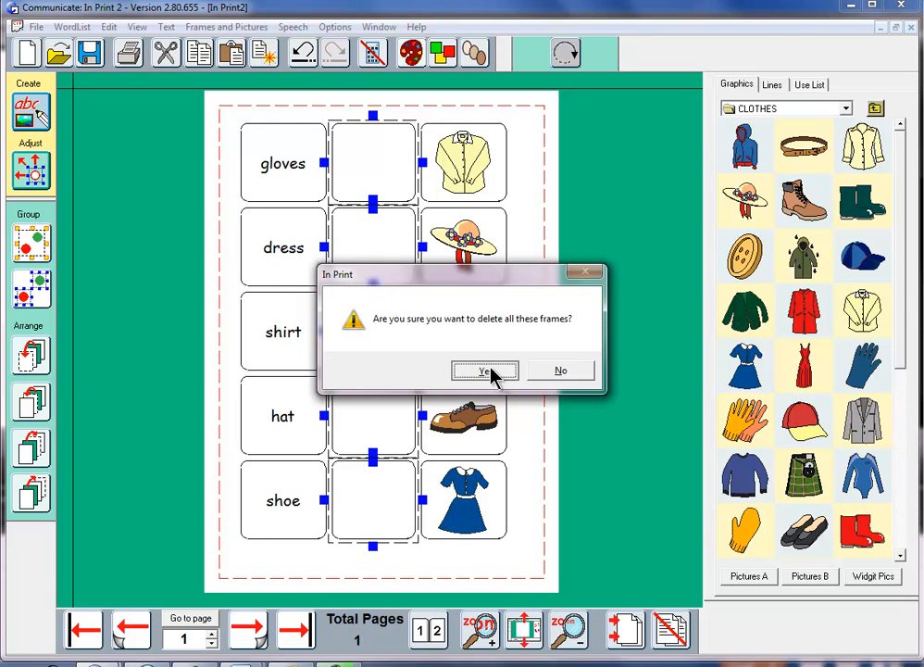
Step: Delete the five selected middle frames, confirming the deletion
left_click(483, 370)
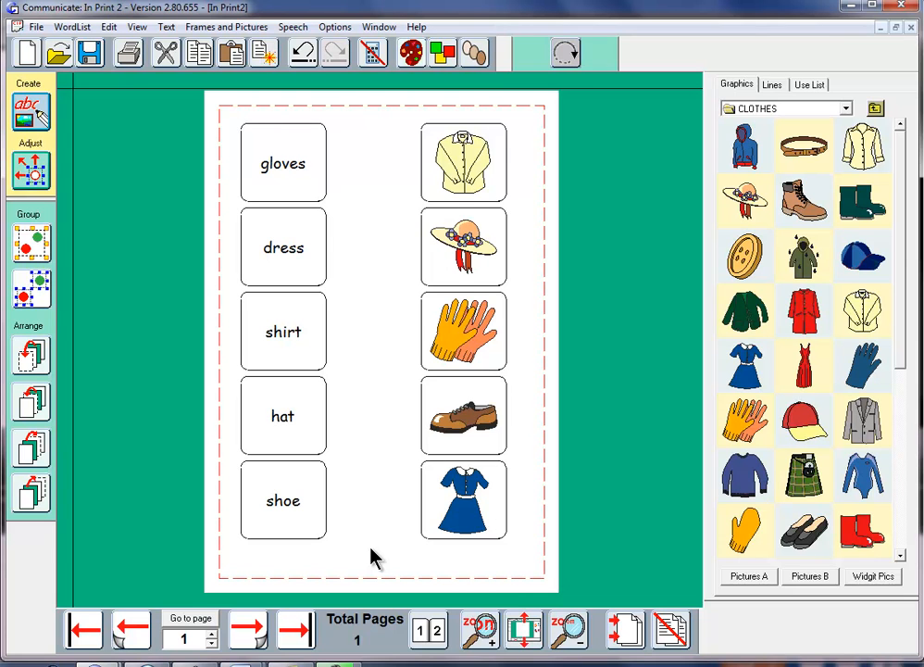
mouse_move(281, 429)
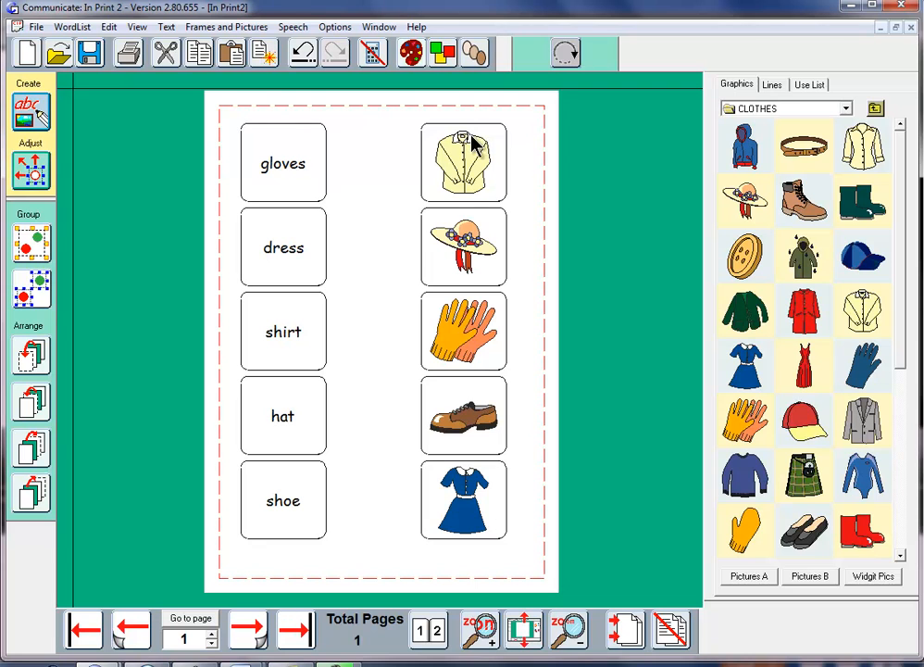
mouse_move(482, 526)
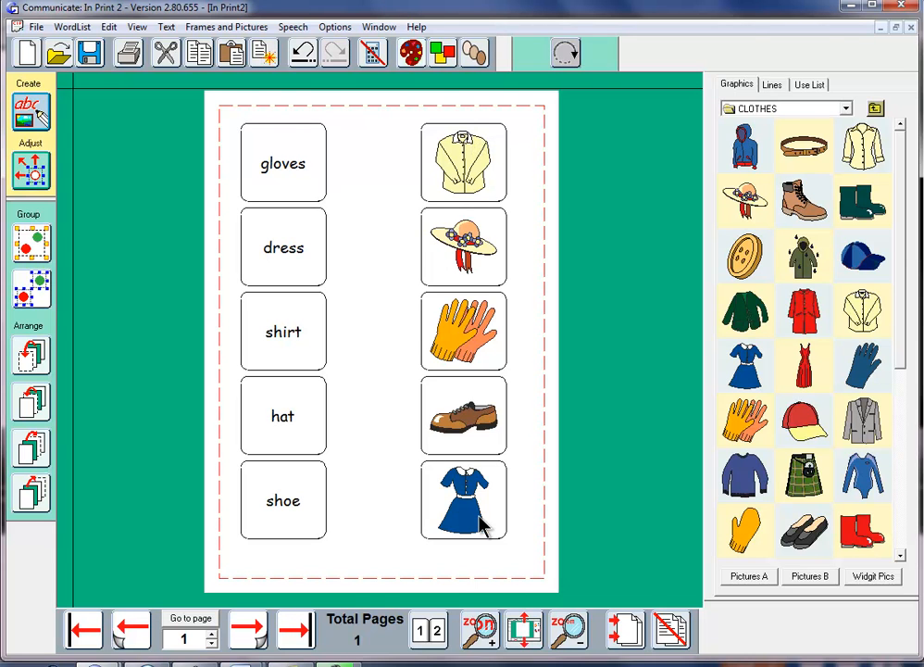
mouse_move(367, 404)
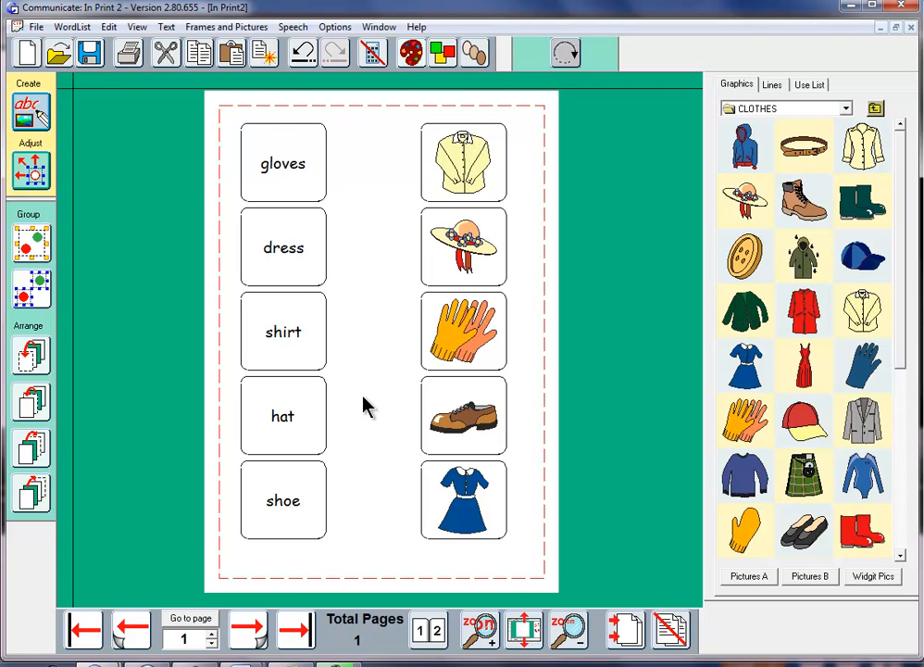
mouse_move(389, 548)
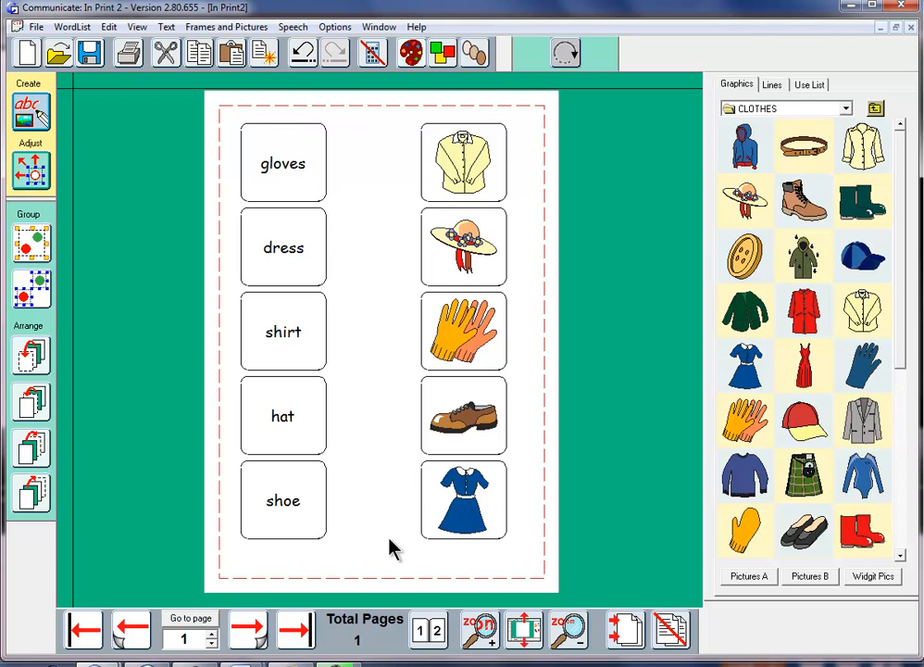
mouse_move(389, 514)
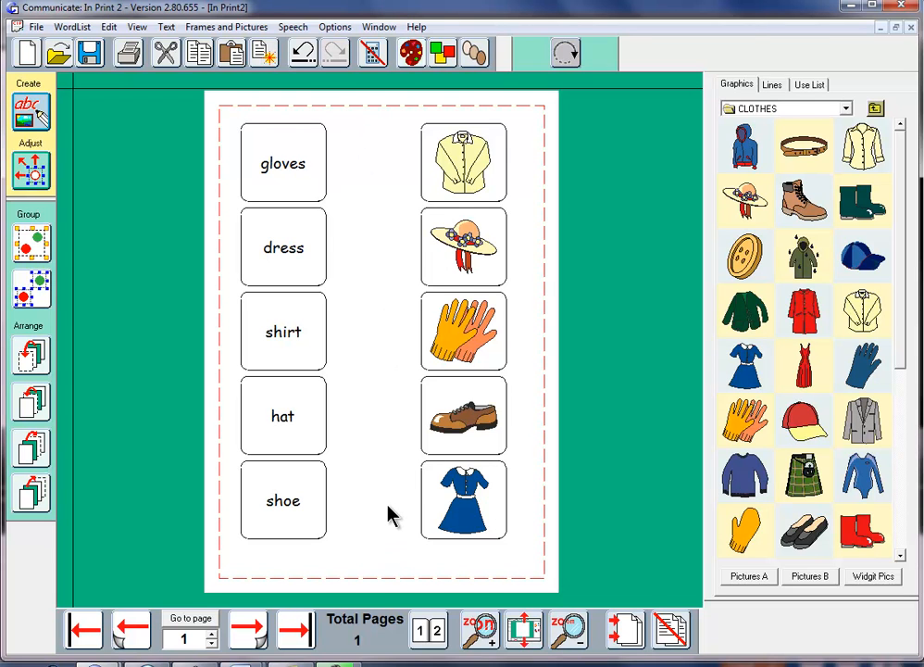
mouse_move(479, 207)
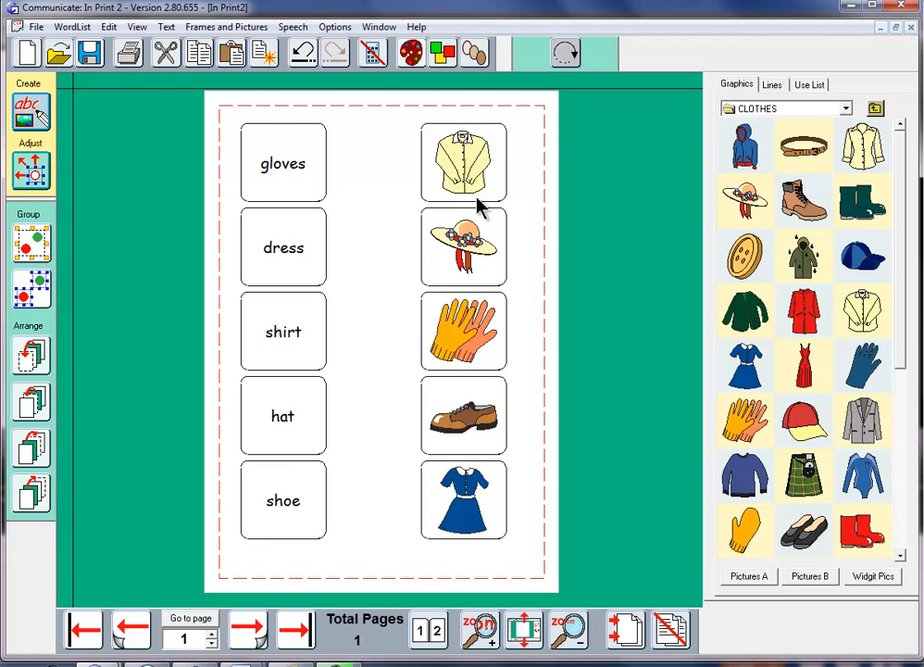
mouse_move(437, 507)
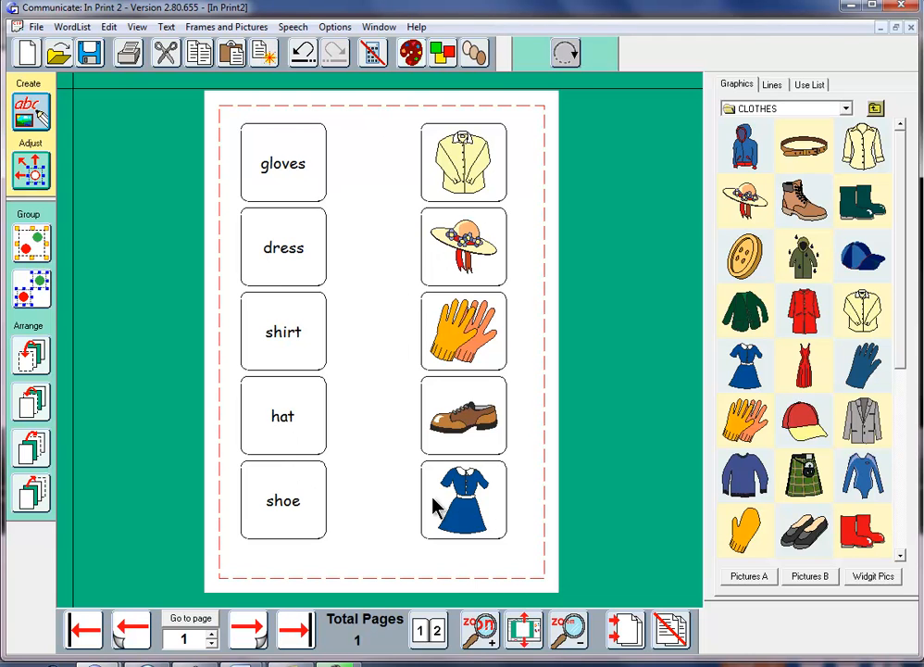
mouse_move(726, 163)
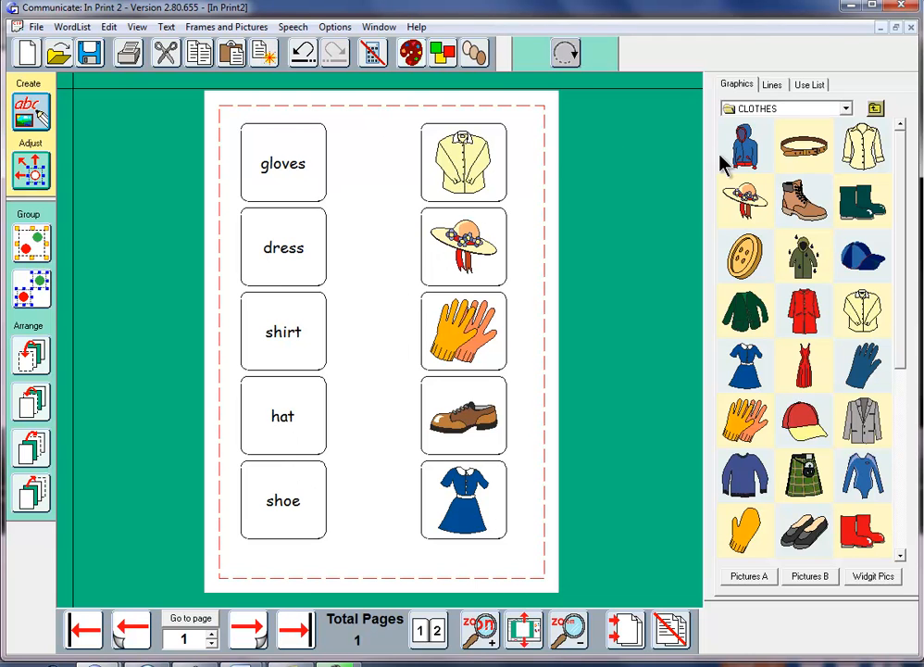
mouse_move(726, 140)
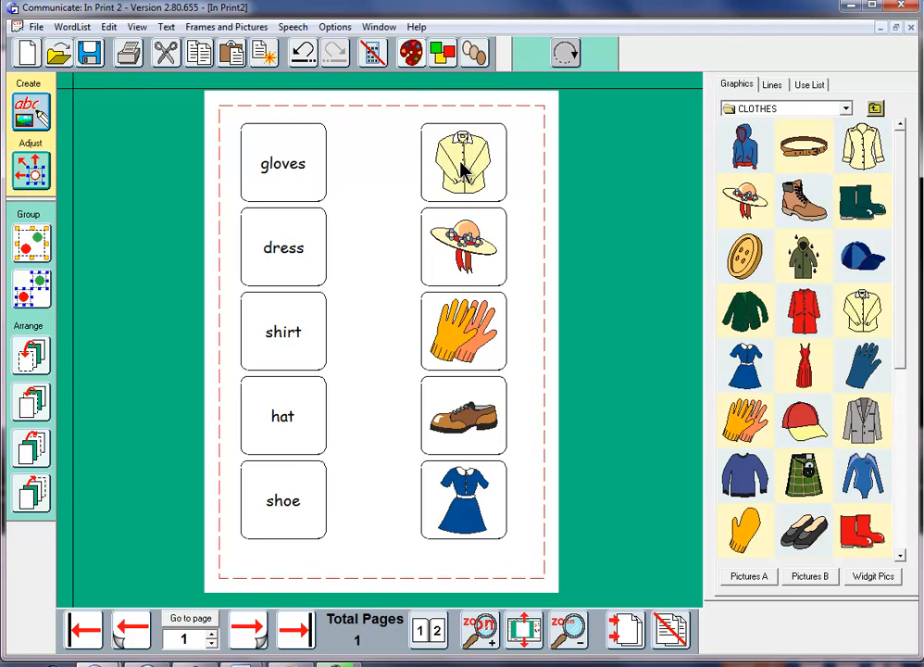
mouse_move(309, 154)
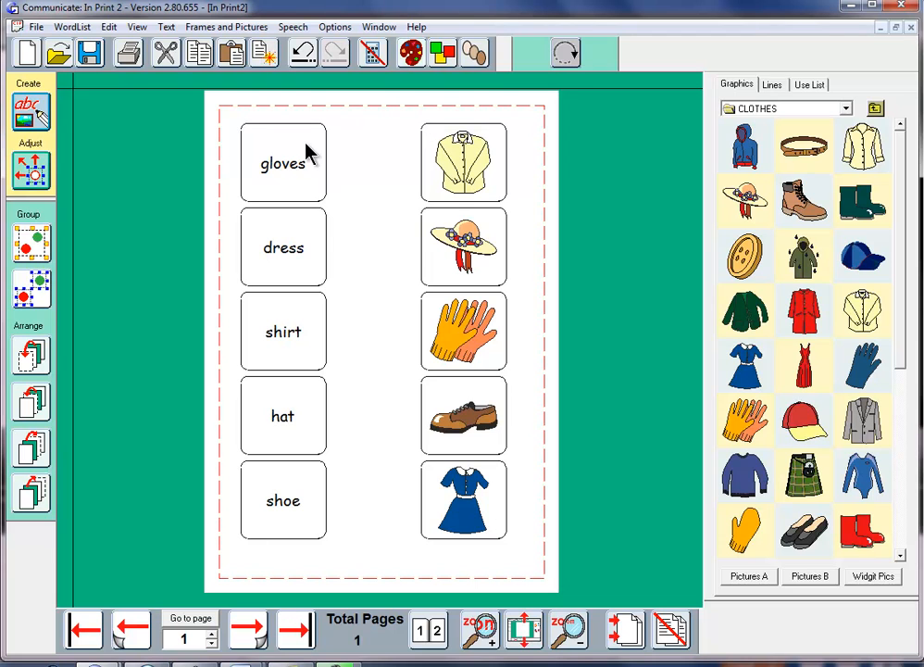